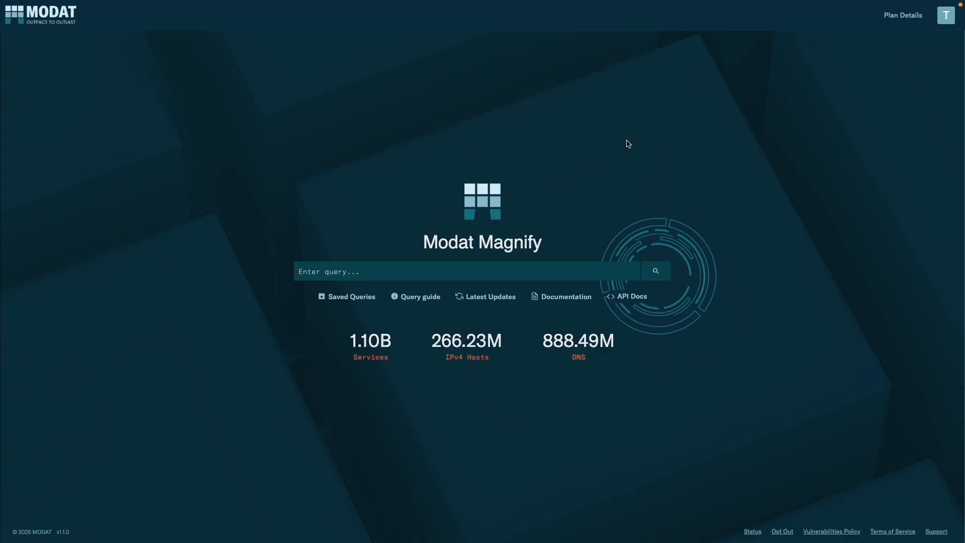
{"action": "mouse_move", "coordinate": [400, 312]}
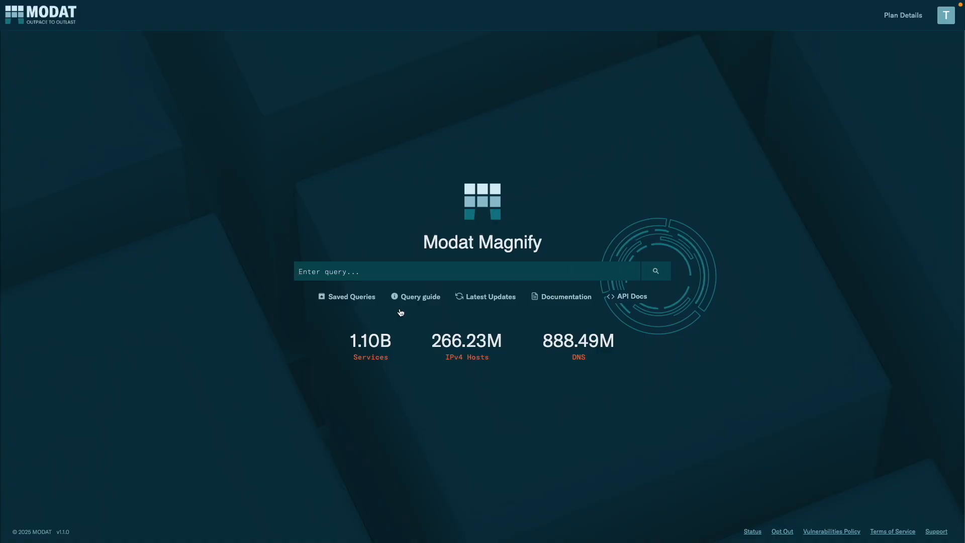
Step: Open the Query guide to view example syntax, then close it
{"action": "left_click", "coordinate": [421, 296]}
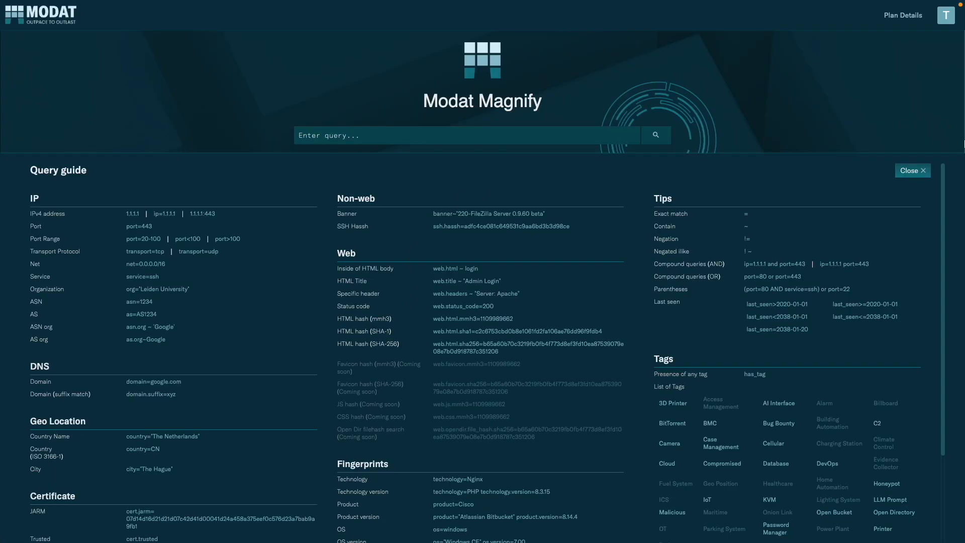
{"action": "left_click", "coordinate": [912, 171]}
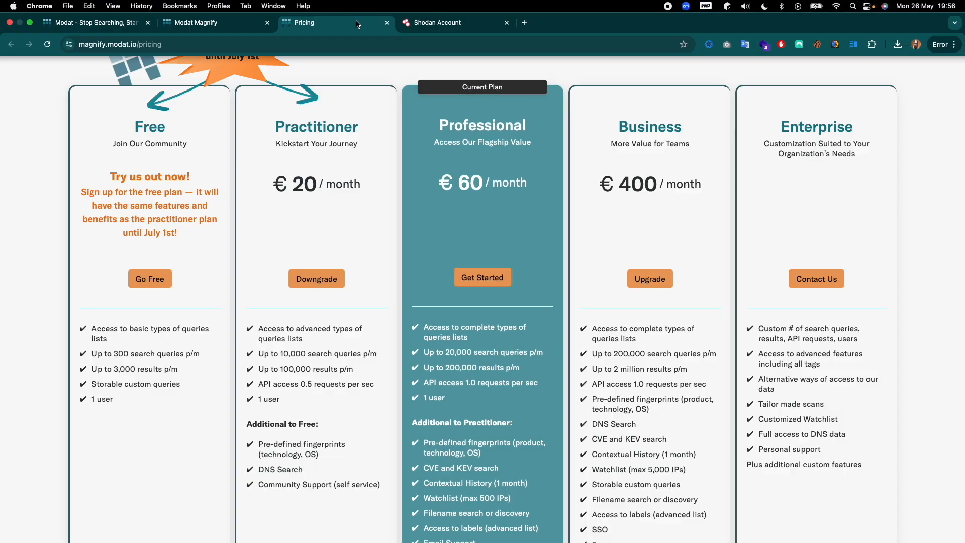
Step: Review the Modat pricing plan cards, then return to the Magnify search home
{"action": "left_click", "coordinate": [438, 23]}
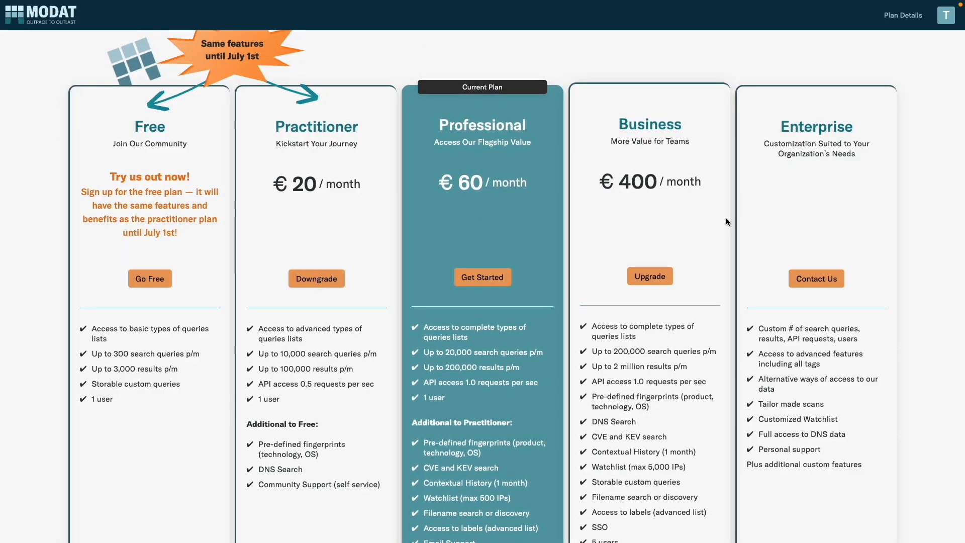
{"action": "mouse_move", "coordinate": [668, 227]}
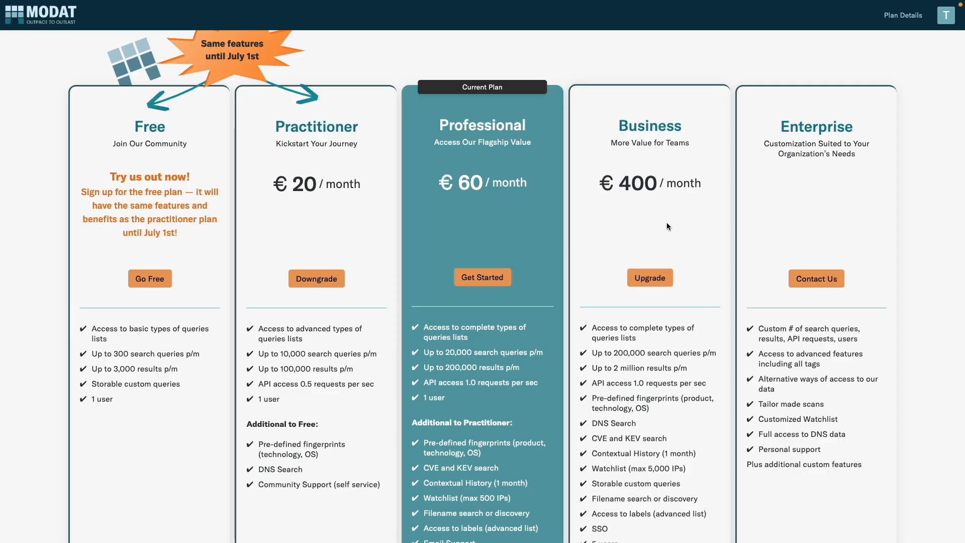
{"action": "scroll", "scroll_direction": "down", "scroll_amount": 3}
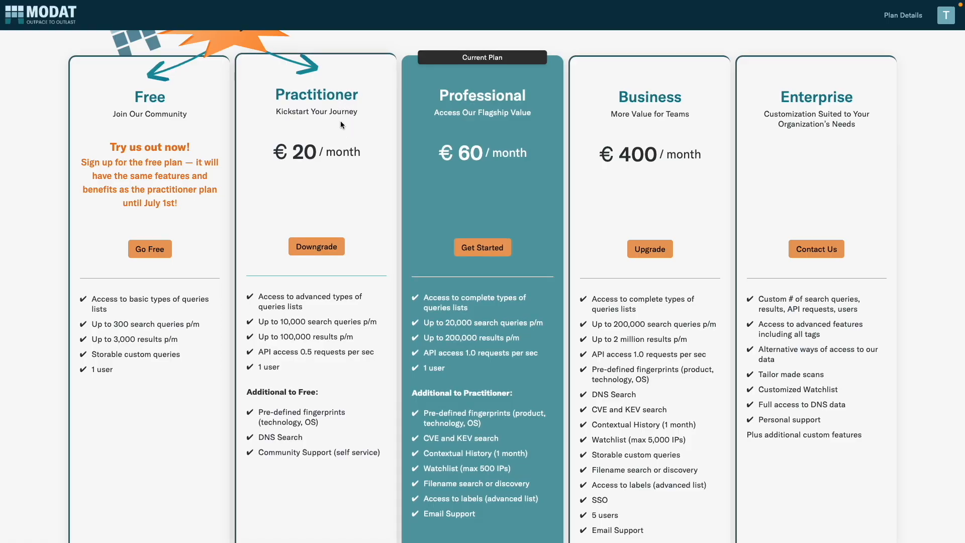
{"action": "mouse_move", "coordinate": [364, 124]}
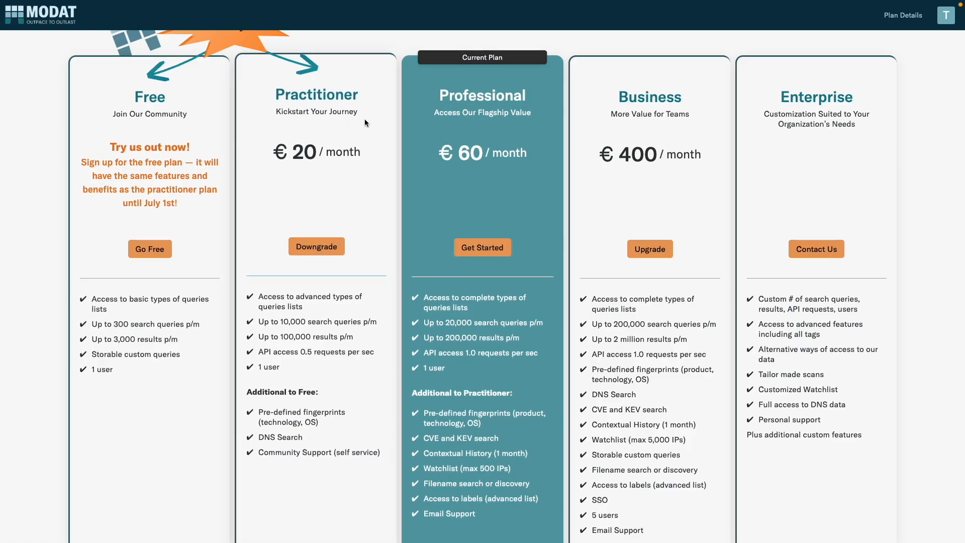
{"action": "mouse_move", "coordinate": [304, 321]}
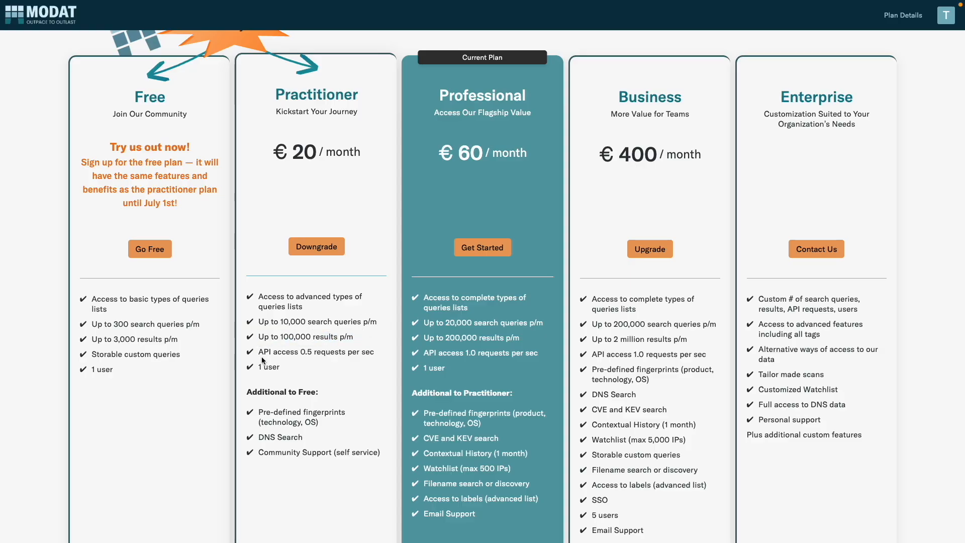
{"action": "mouse_move", "coordinate": [299, 359]}
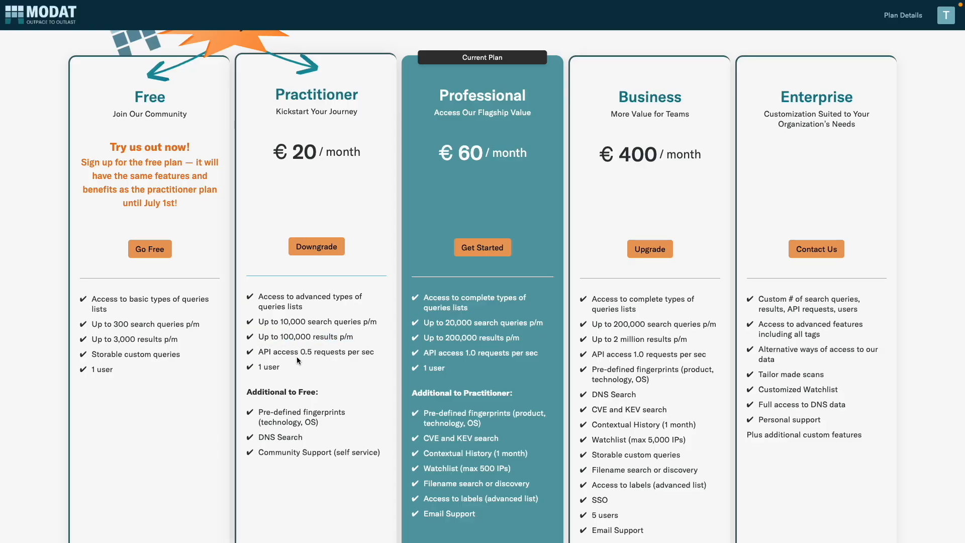
{"action": "double_click", "coordinate": [268, 368]}
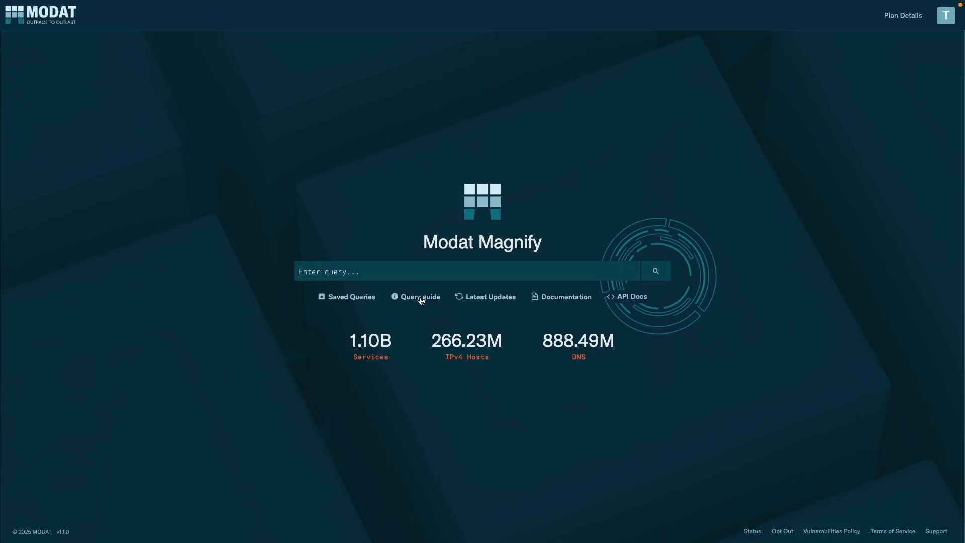
Step: Select the port=3306 service=mysql example query in the TextEdit notes
{"action": "left_click", "coordinate": [420, 296]}
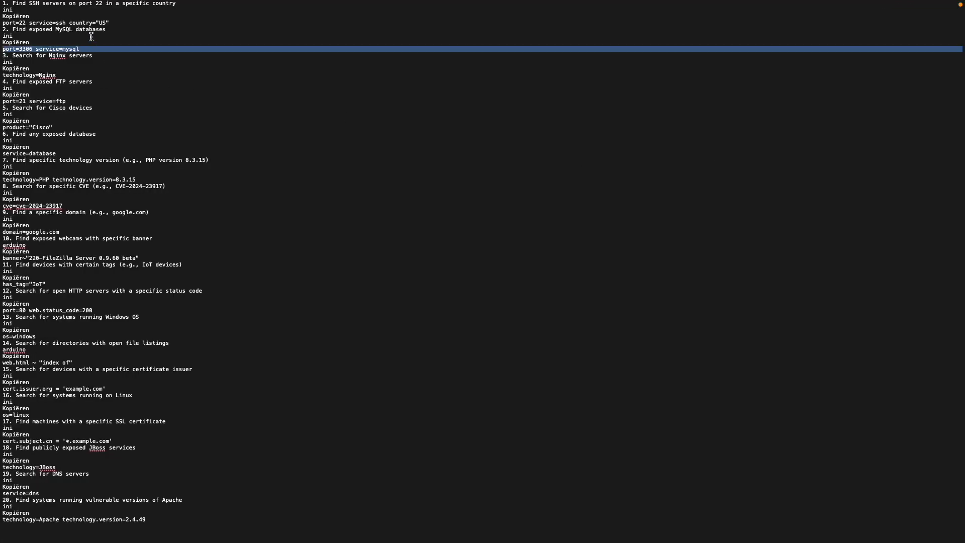
{"action": "mouse_move", "coordinate": [90, 23]}
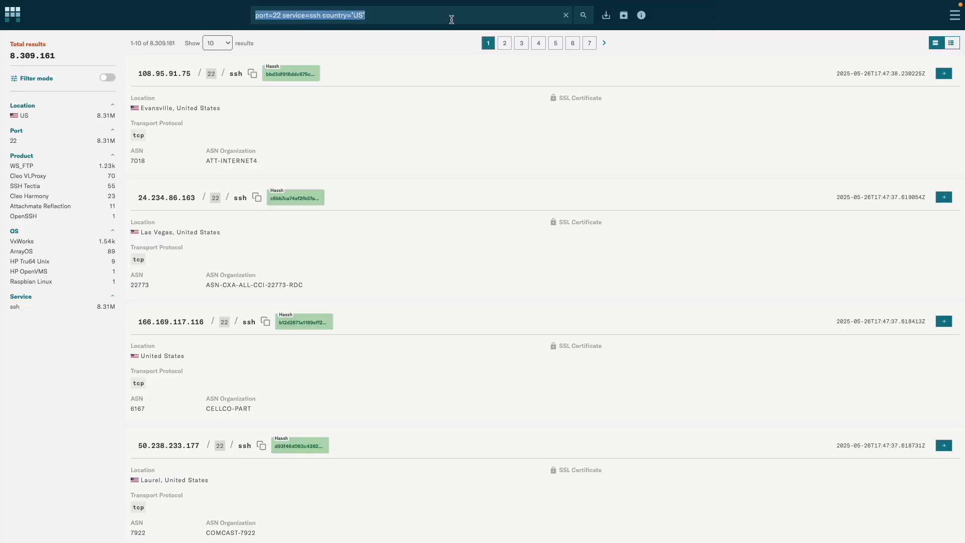
Step: Search for port=3306 service=mysql, retrying after the error
{"action": "type", "text": "port=3306 service=mysql"}
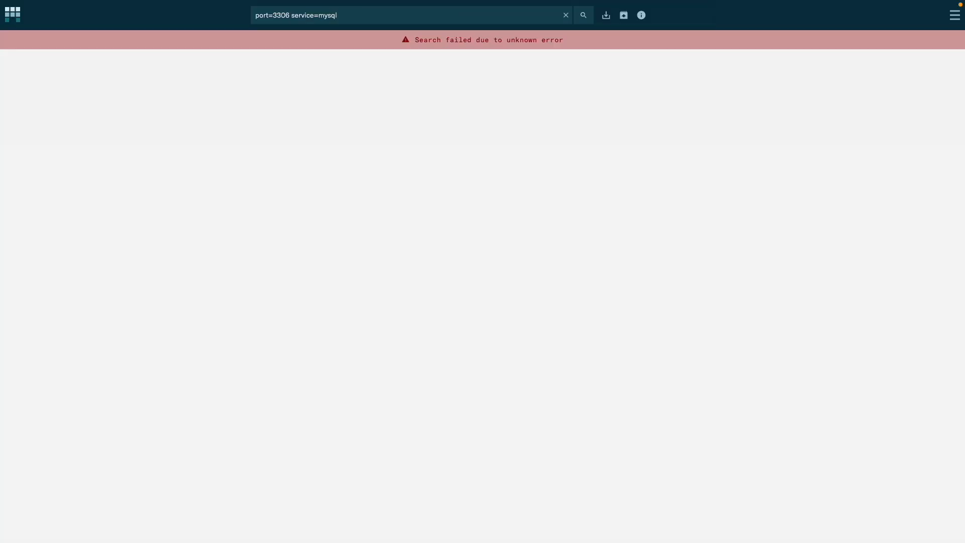
{"action": "left_click", "coordinate": [582, 15]}
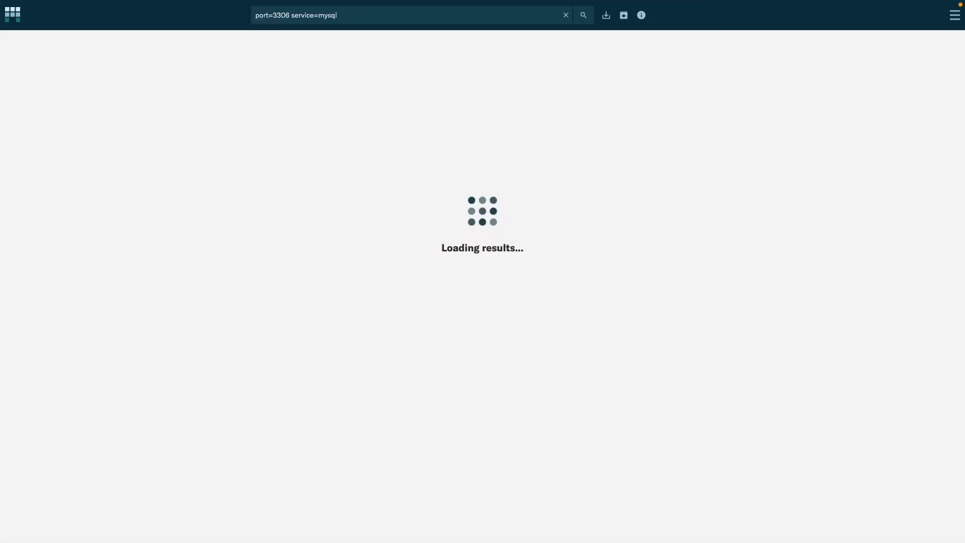
{"action": "left_click", "coordinate": [582, 14]}
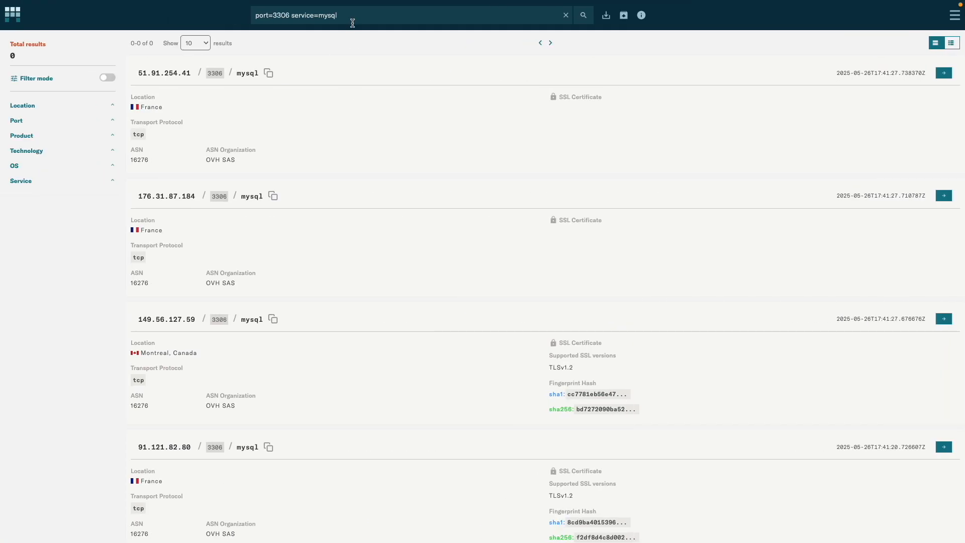
Step: Search for technology=Nginx, retrying after the error
{"action": "type", "text": "technology=Nginx"}
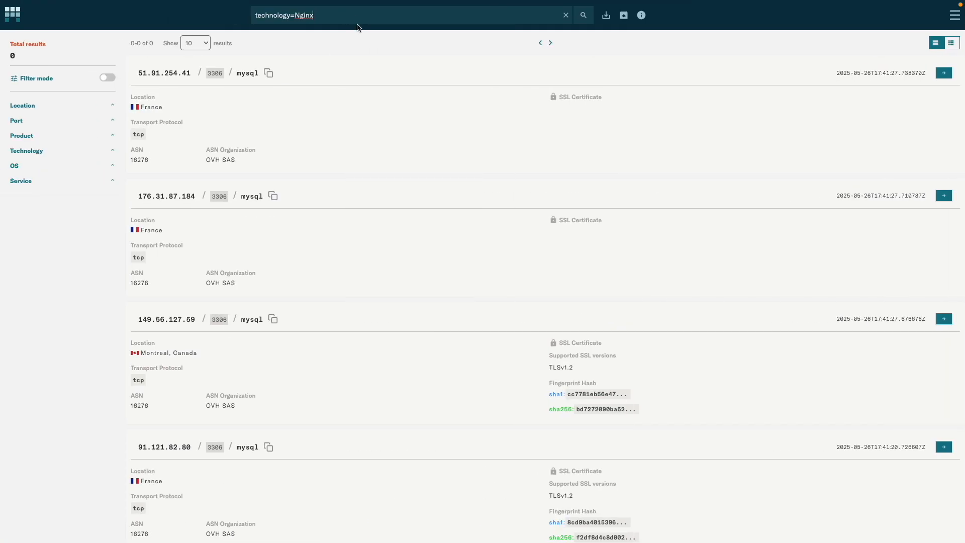
{"action": "left_click", "coordinate": [582, 15]}
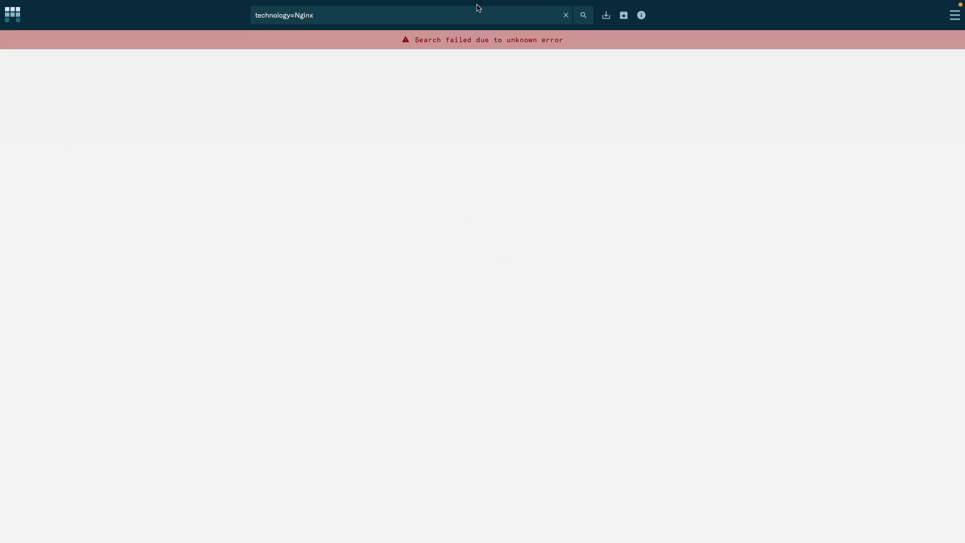
{"action": "left_click", "coordinate": [582, 15]}
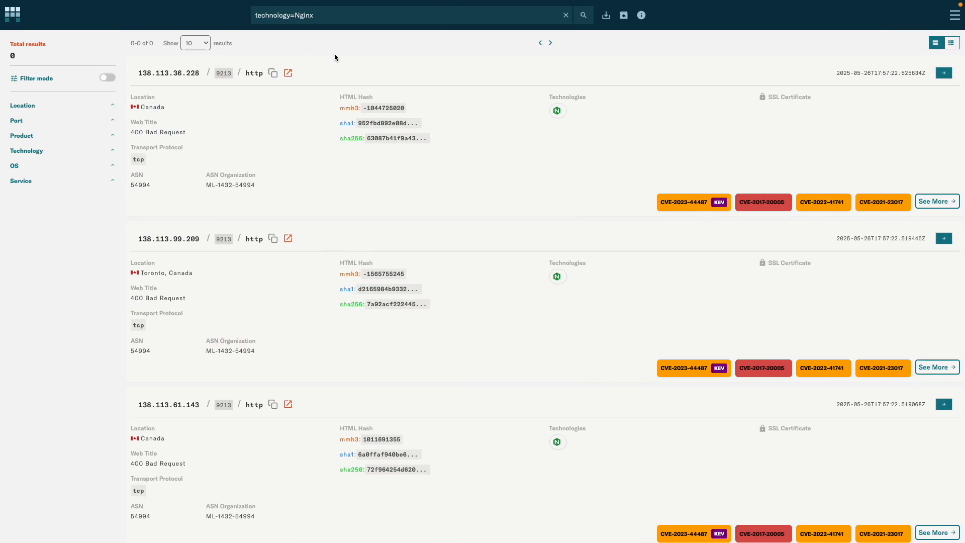
Step: Search port=21 service=ftp and scroll through the FTP results
{"action": "type", "text": "port=21 service=ftp"}
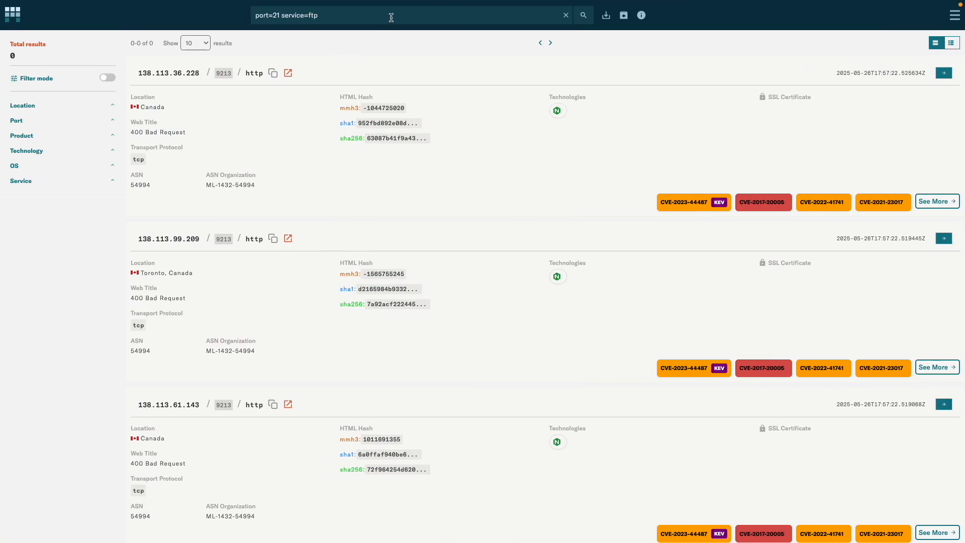
{"action": "left_click", "coordinate": [581, 15]}
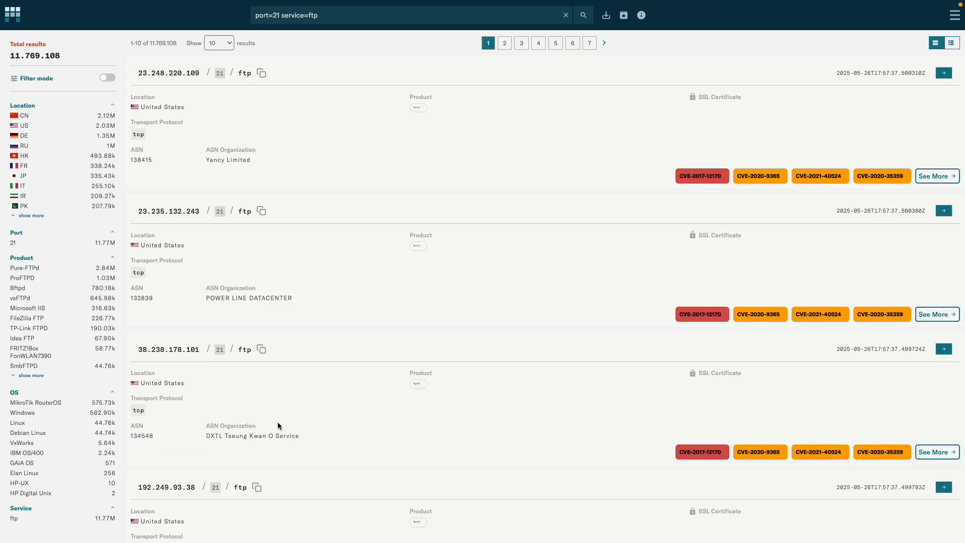
{"action": "scroll", "scroll_direction": "down", "scroll_amount": 3}
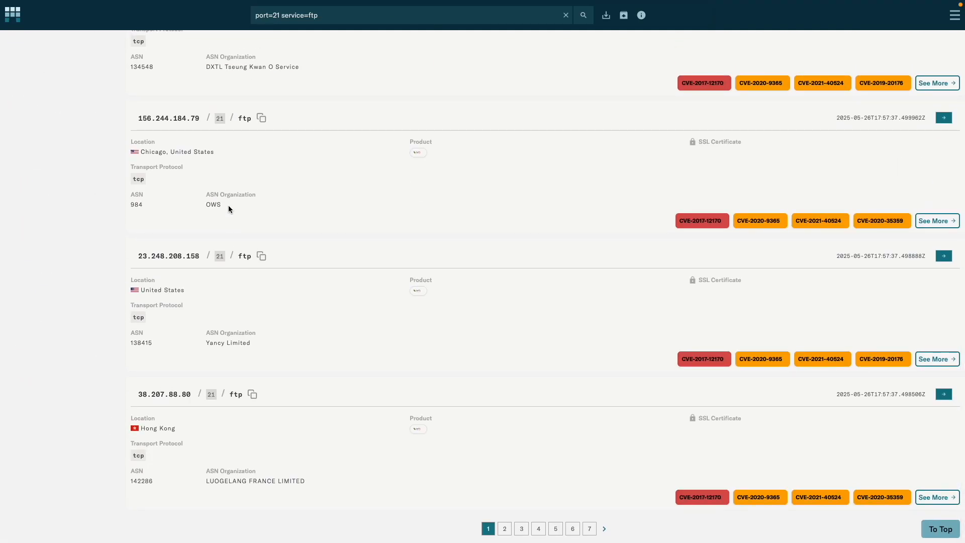
{"action": "mouse_move", "coordinate": [291, 195]}
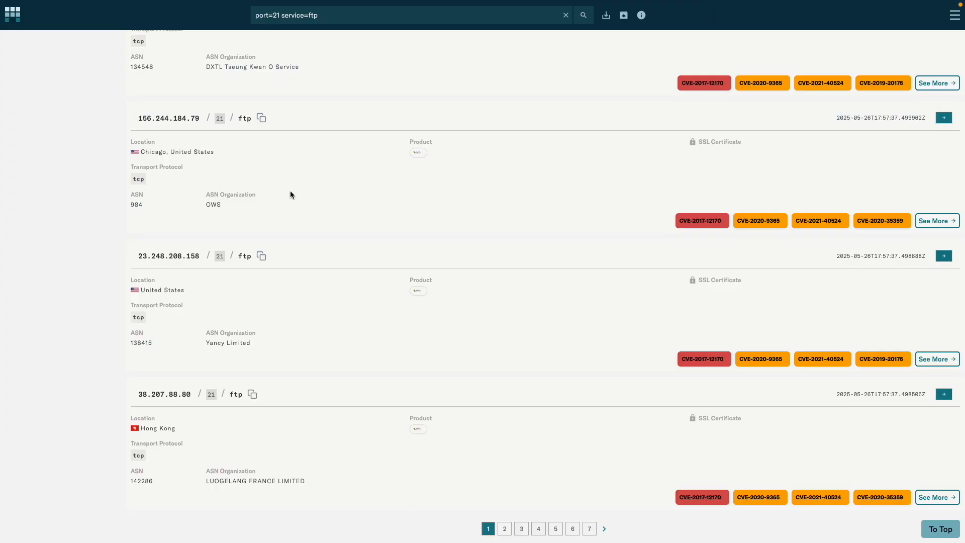
{"action": "mouse_move", "coordinate": [326, 195]}
{"action": "type", "text": "product=\"Cisco\""}
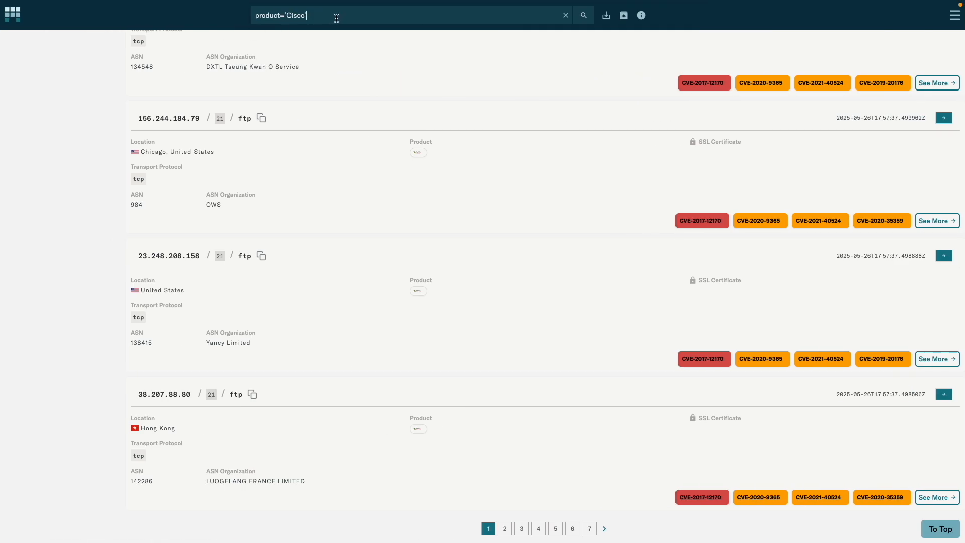
Step: Run the product="Cisco" search, then change service=database to service=mysql and search
{"action": "left_click", "coordinate": [582, 15]}
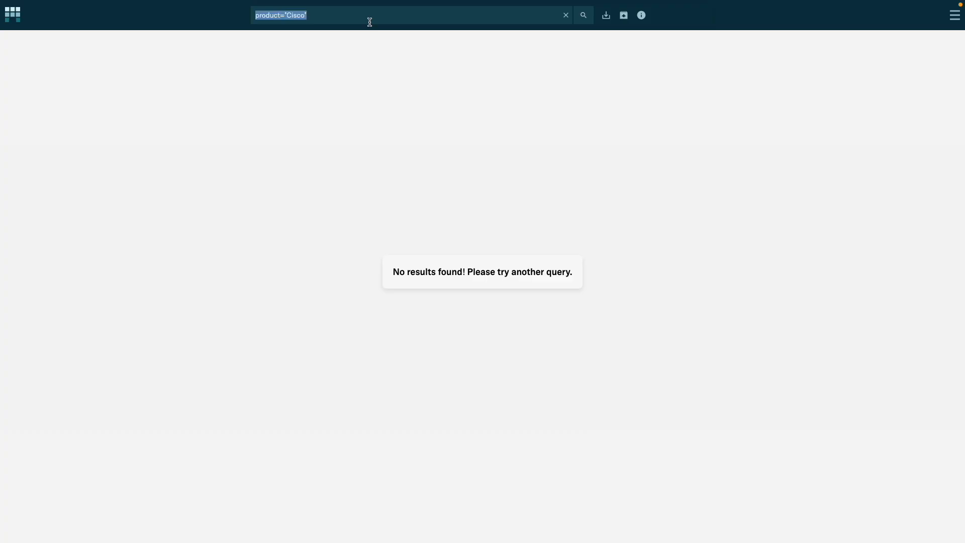
{"action": "type", "text": "service=database"}
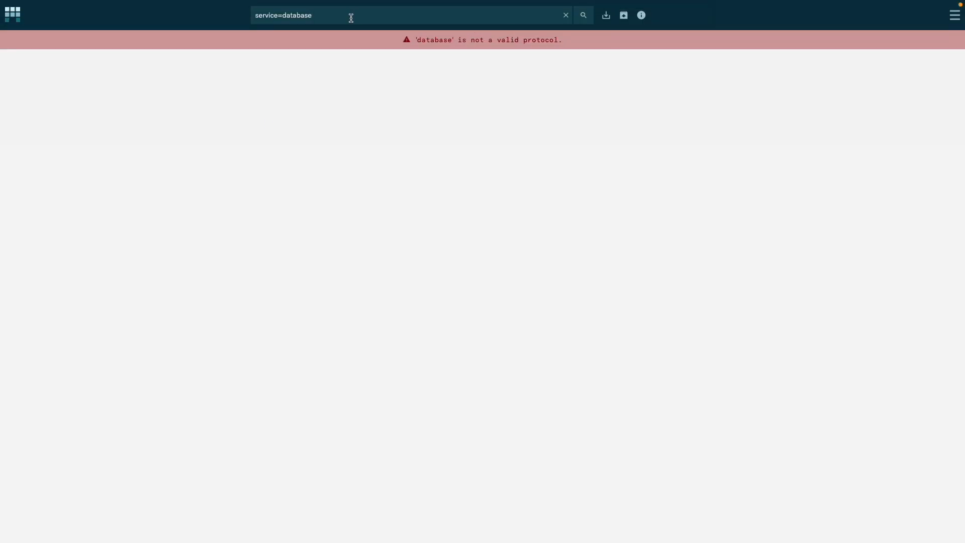
{"action": "double_click", "coordinate": [296, 15]}
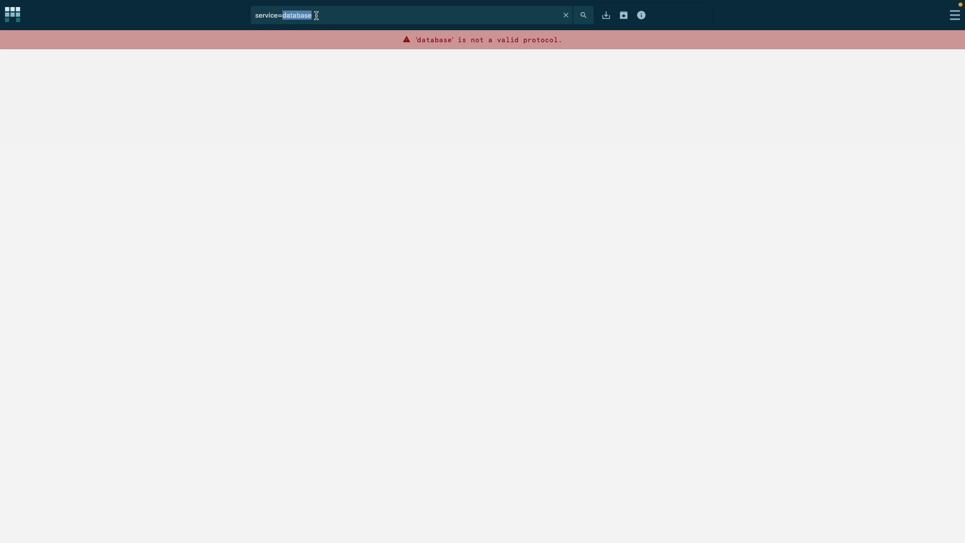
{"action": "type", "text": "mysql"}
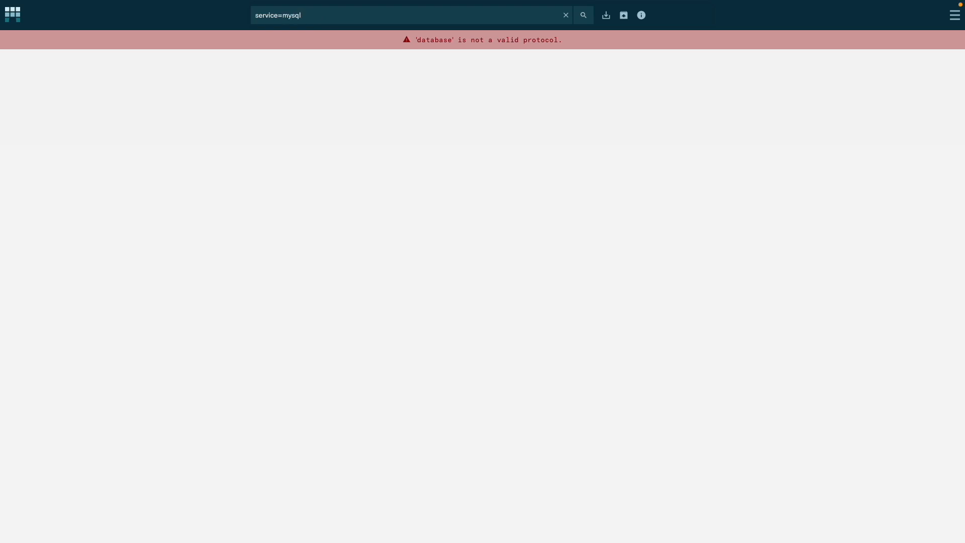
{"action": "left_click", "coordinate": [582, 15]}
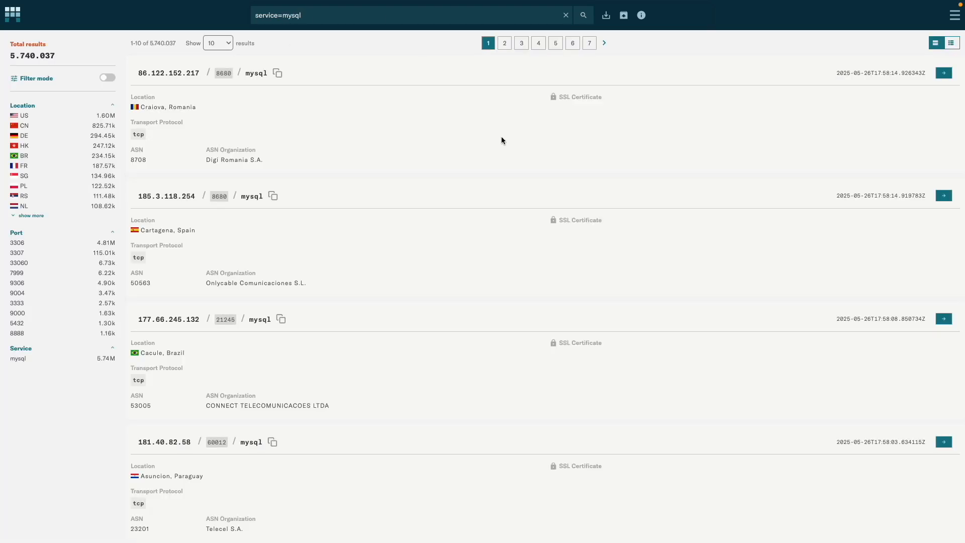
{"action": "mouse_move", "coordinate": [405, 267]}
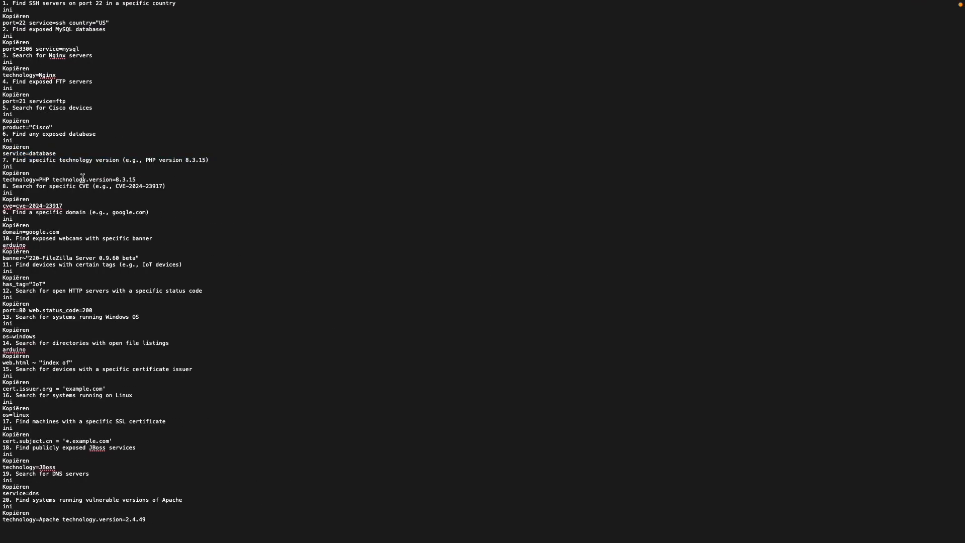
Step: Search technology=PHP with technology.version set to 8.3.15
{"action": "left_click", "coordinate": [582, 15]}
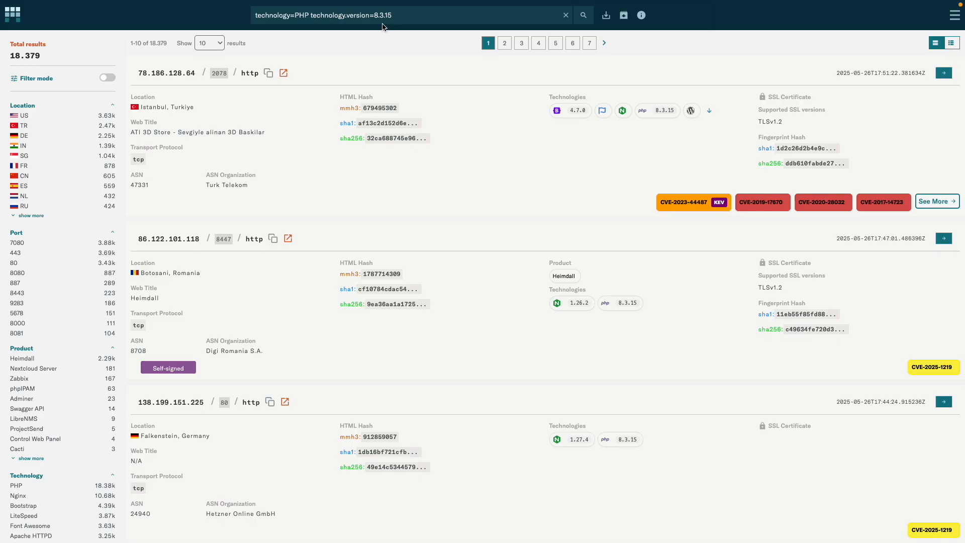
{"action": "left_click", "coordinate": [376, 15]}
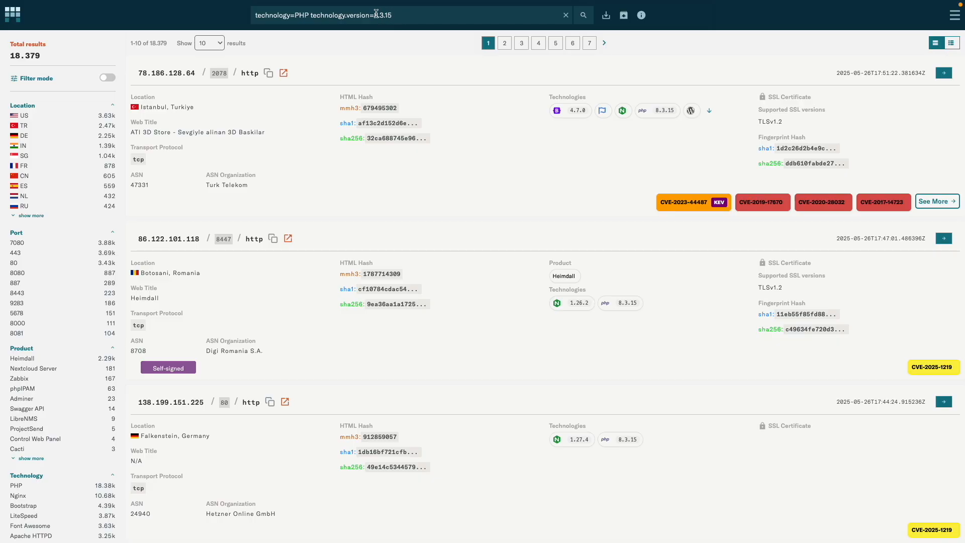
{"action": "type", "text": "8.3.15"}
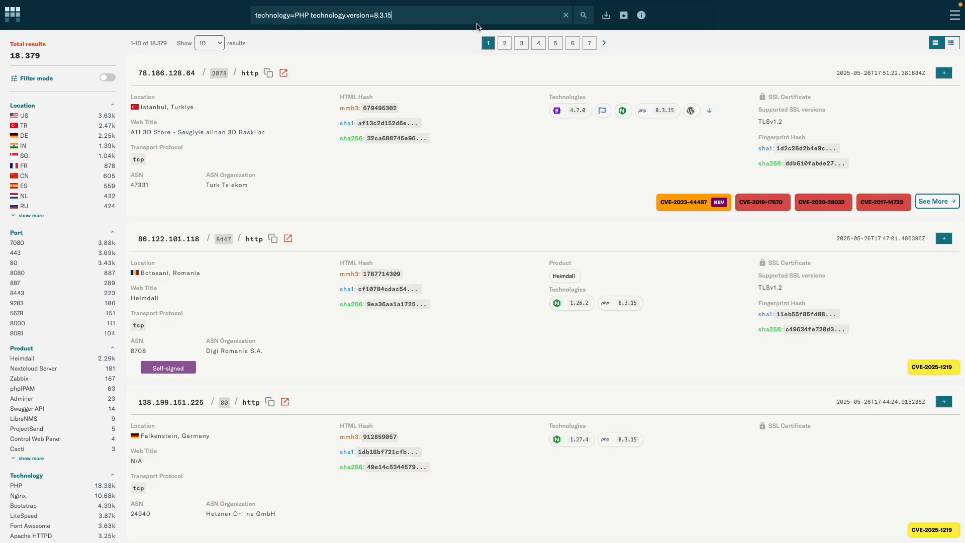
{"action": "mouse_move", "coordinate": [320, 27]}
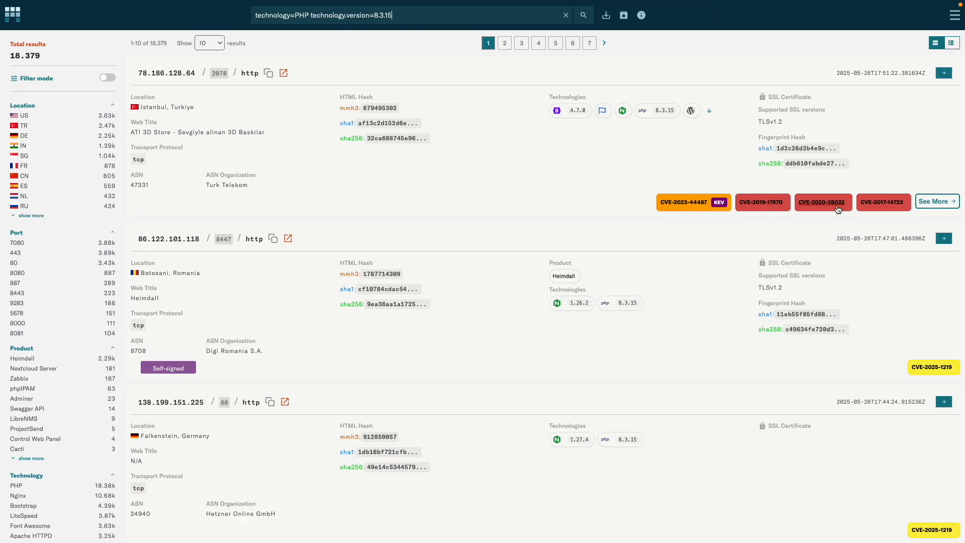
{"action": "mouse_move", "coordinate": [612, 150]}
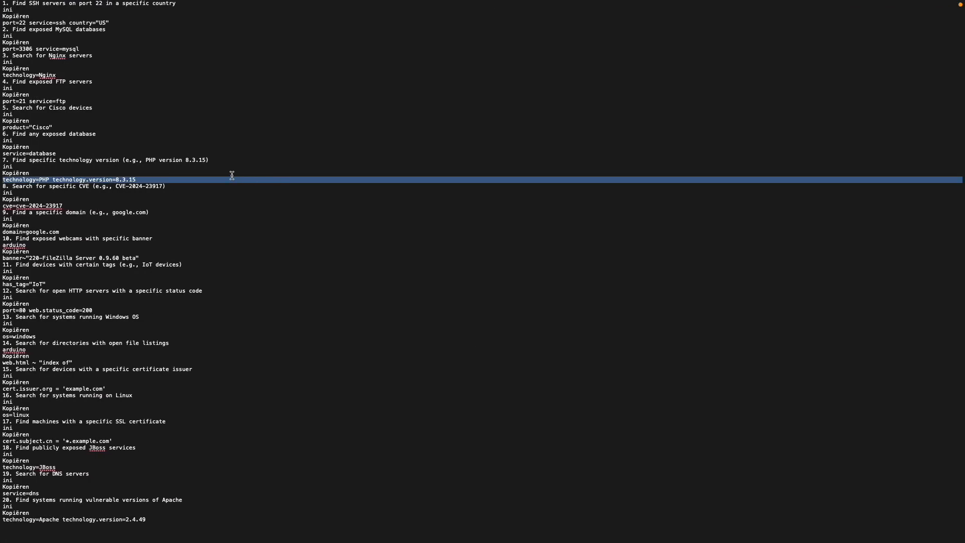
{"action": "mouse_move", "coordinate": [51, 209]}
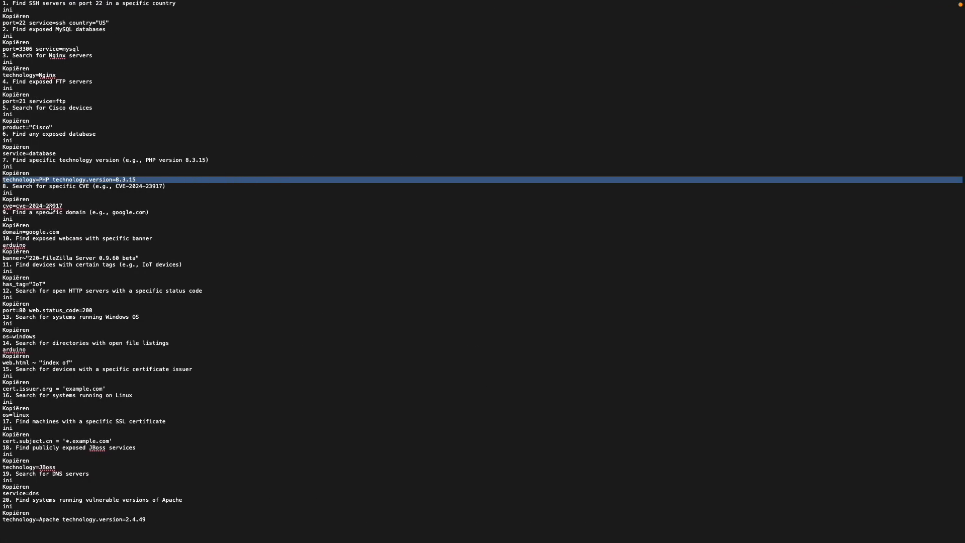
Step: Run the cve=cve-2024-23917 search from the example notes
{"action": "left_click", "coordinate": [581, 14]}
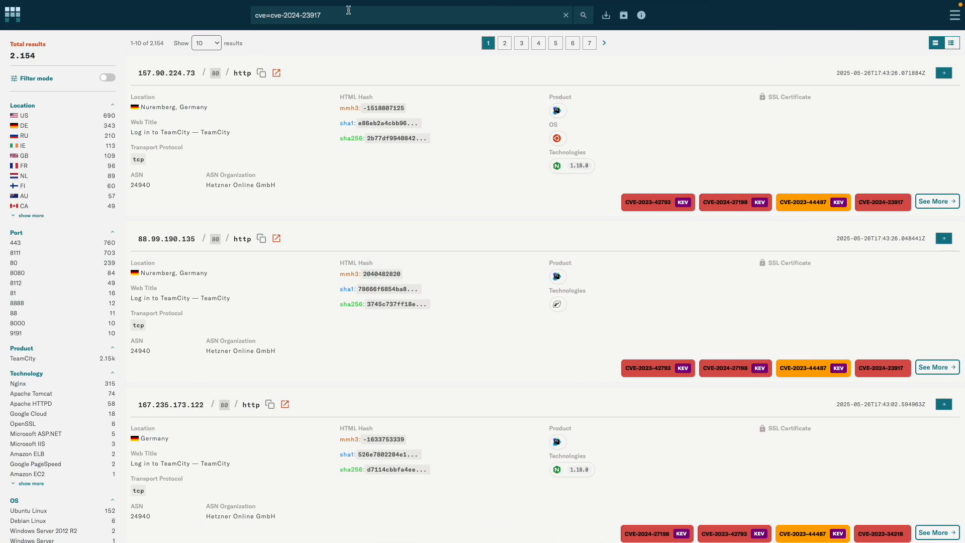
Step: Search domain=google.com and scroll through the 29 results
{"action": "type", "text": "domain=google.com"}
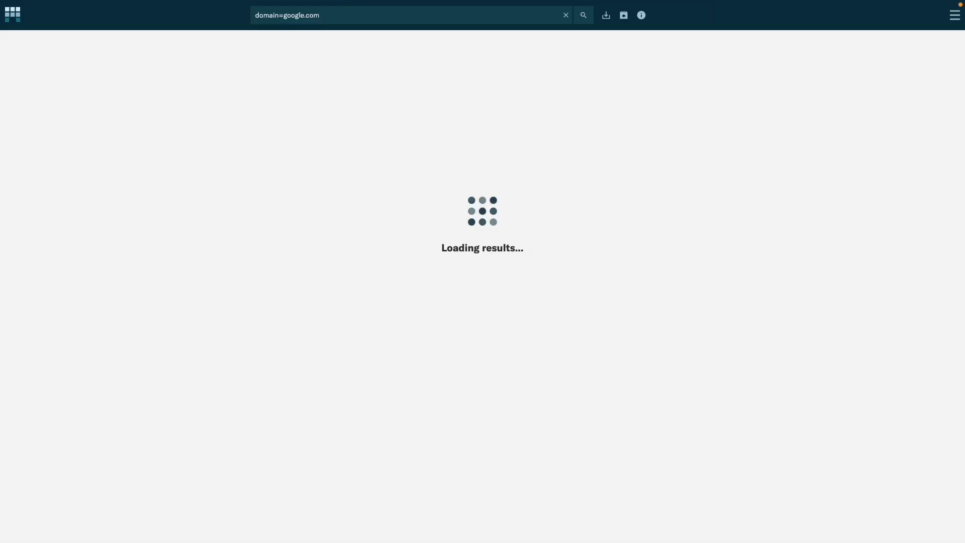
{"action": "mouse_move", "coordinate": [313, 181]}
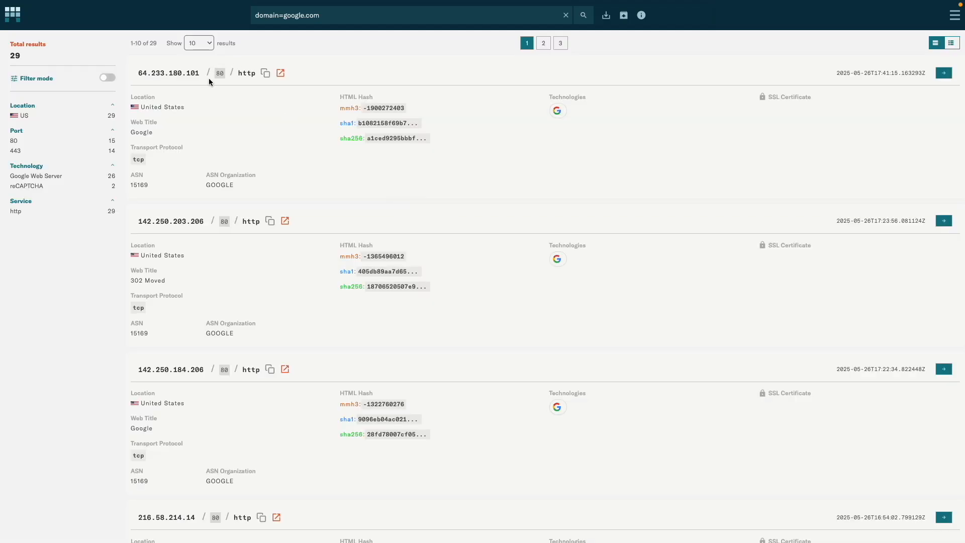
{"action": "scroll", "scroll_direction": "down", "scroll_amount": 3}
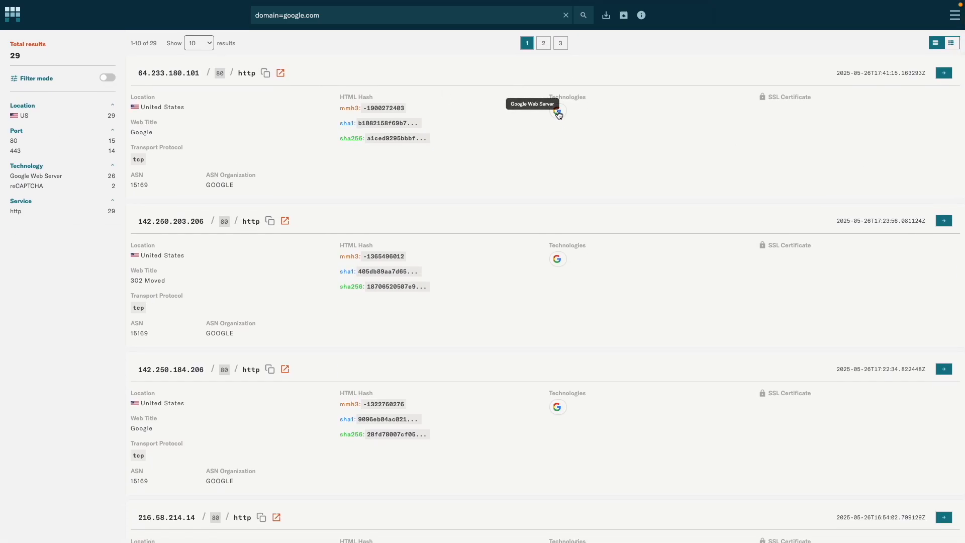
{"action": "mouse_move", "coordinate": [556, 425]}
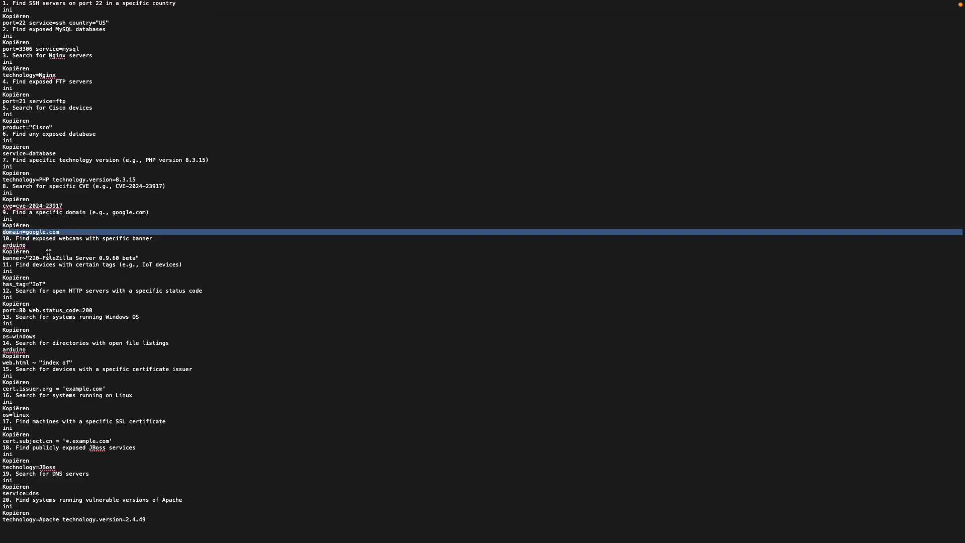
Step: View the subscription Plan Details, go back, and return to the search home page
{"action": "left_click", "coordinate": [69, 258]}
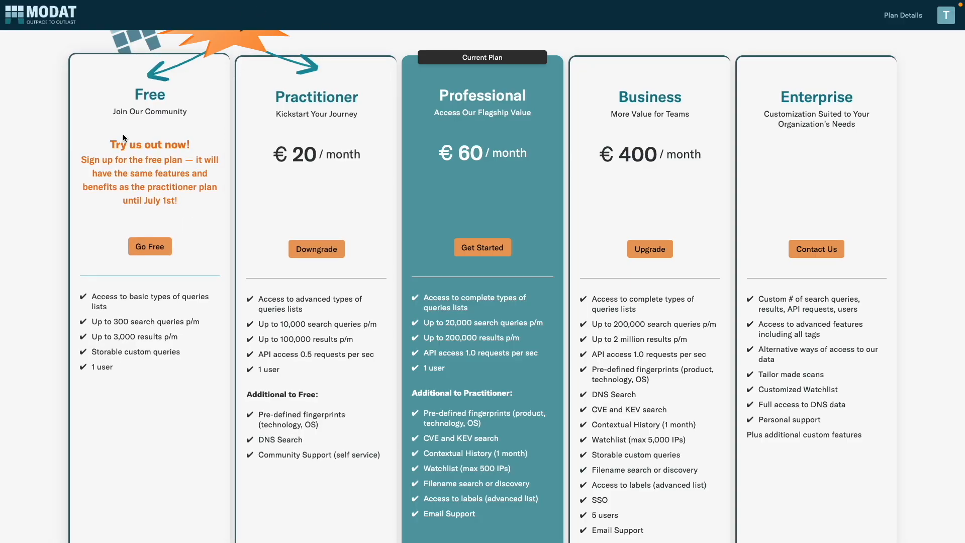
{"action": "left_click", "coordinate": [195, 22]}
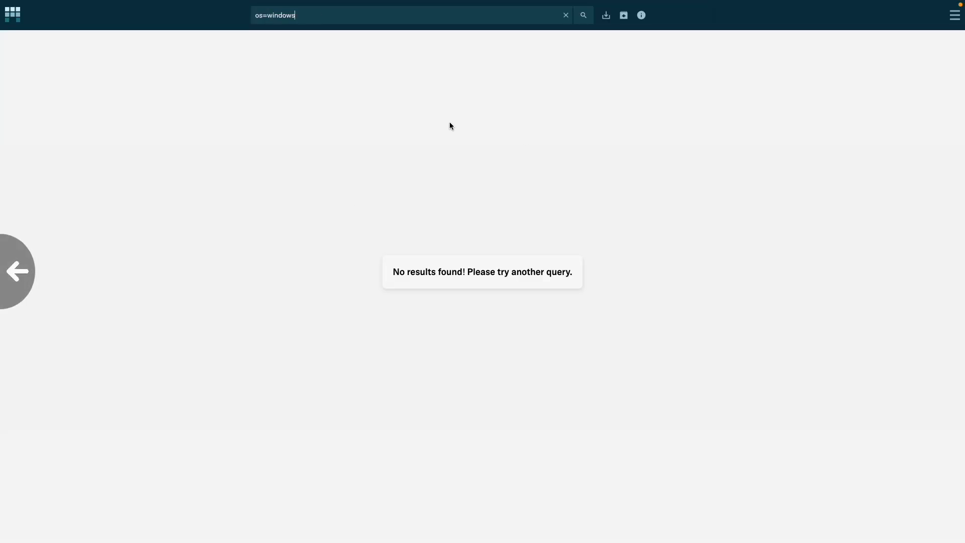
{"action": "left_click", "coordinate": [582, 15]}
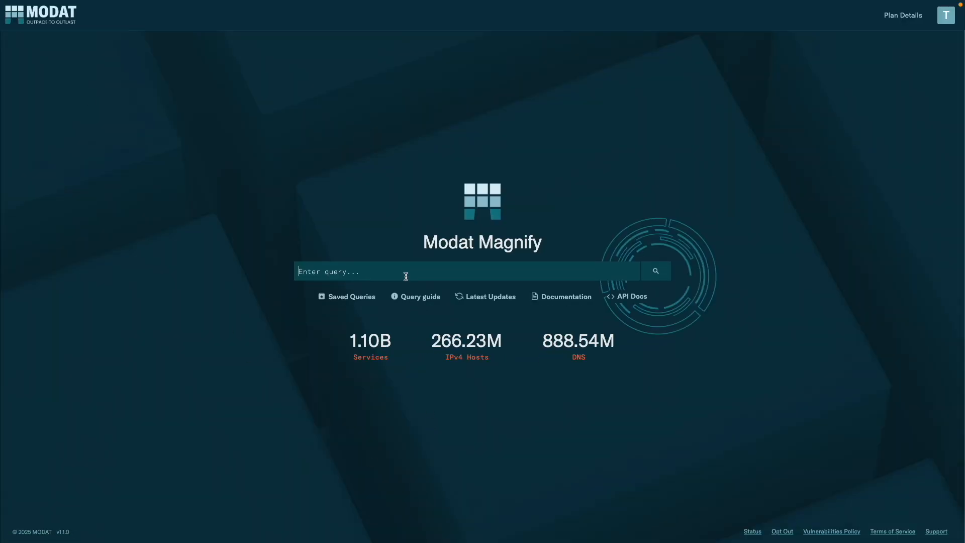
Step: Search Magnify for banner~"220-FileZilla Server 0.9.60 beta" to list matching FTP hosts
{"action": "left_click", "coordinate": [419, 297]}
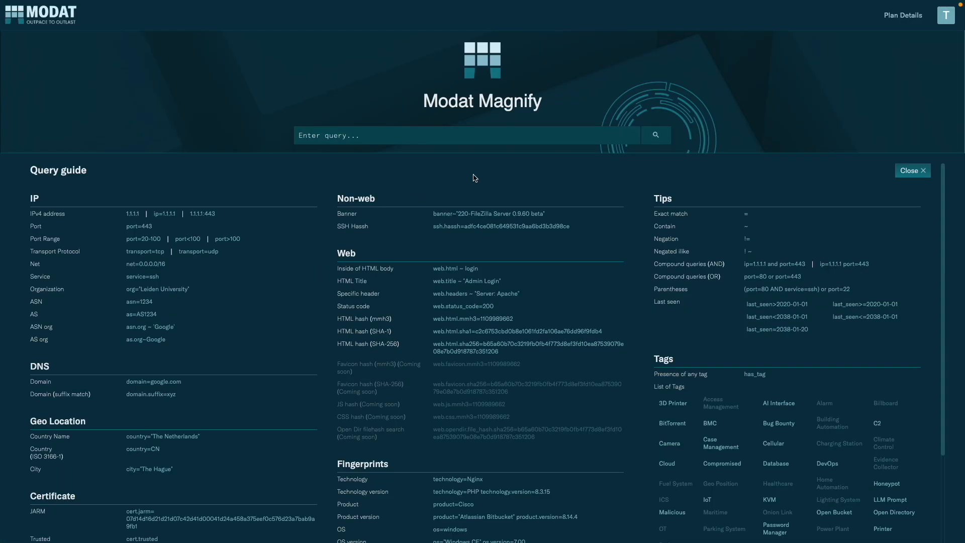
{"action": "type", "text": "banner~\"220-FileZilla Server 0.9.60 beta\""}
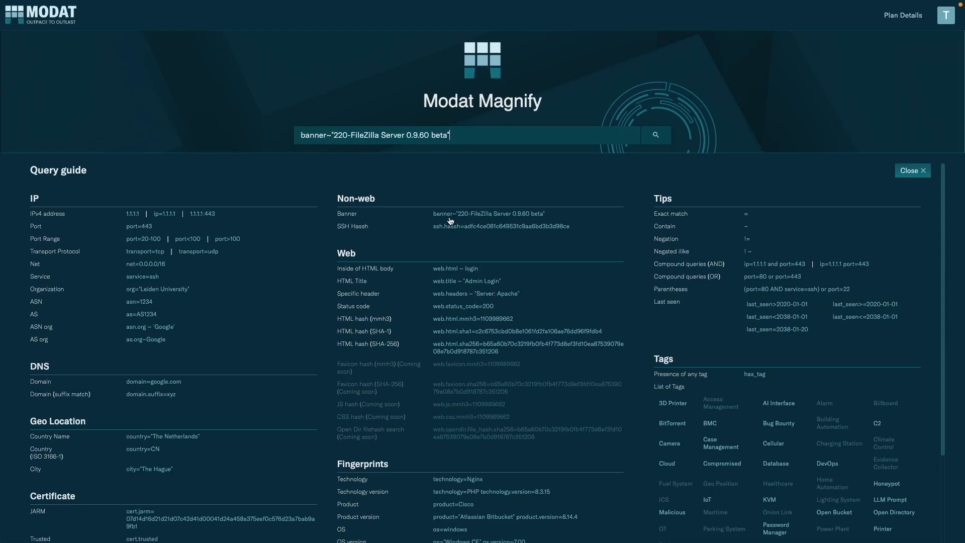
{"action": "left_click", "coordinate": [912, 170]}
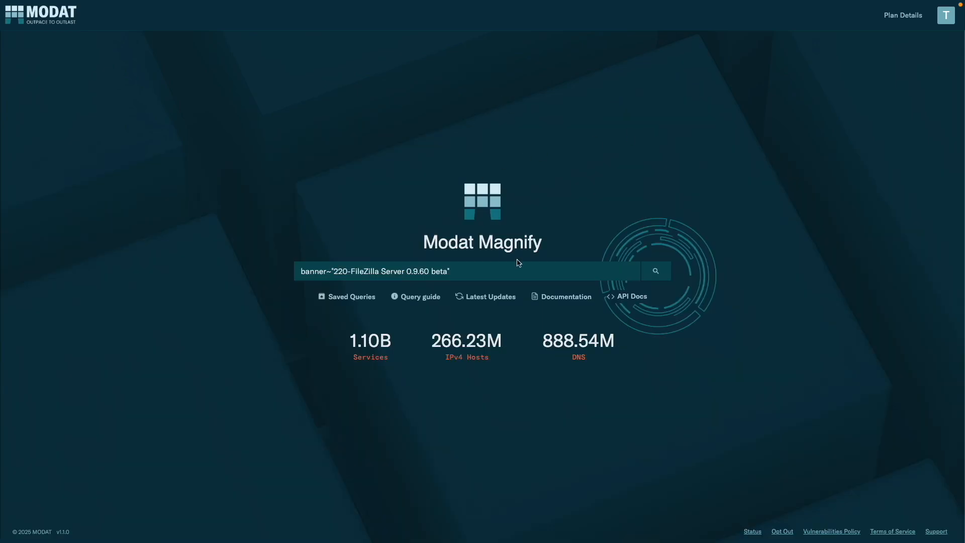
{"action": "left_click", "coordinate": [655, 271]}
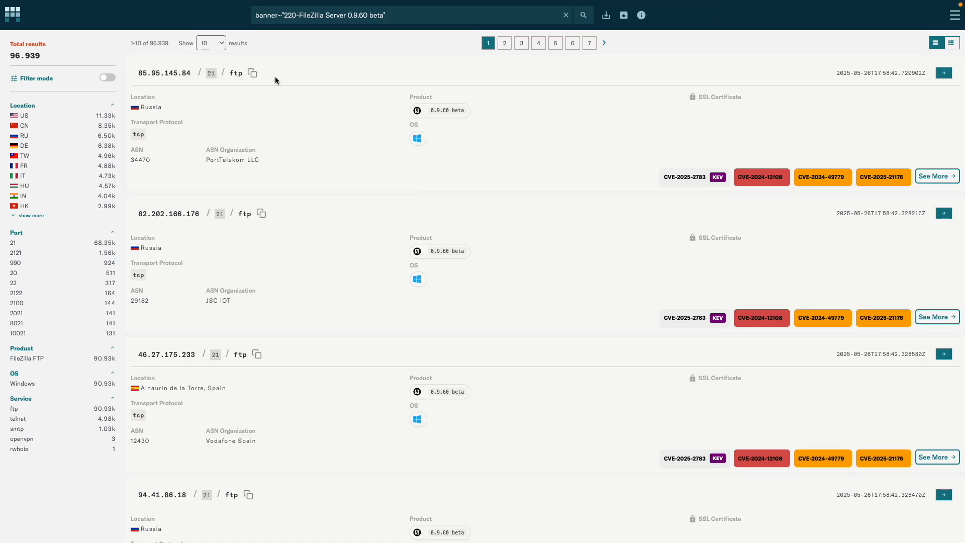
{"action": "mouse_move", "coordinate": [345, 331]}
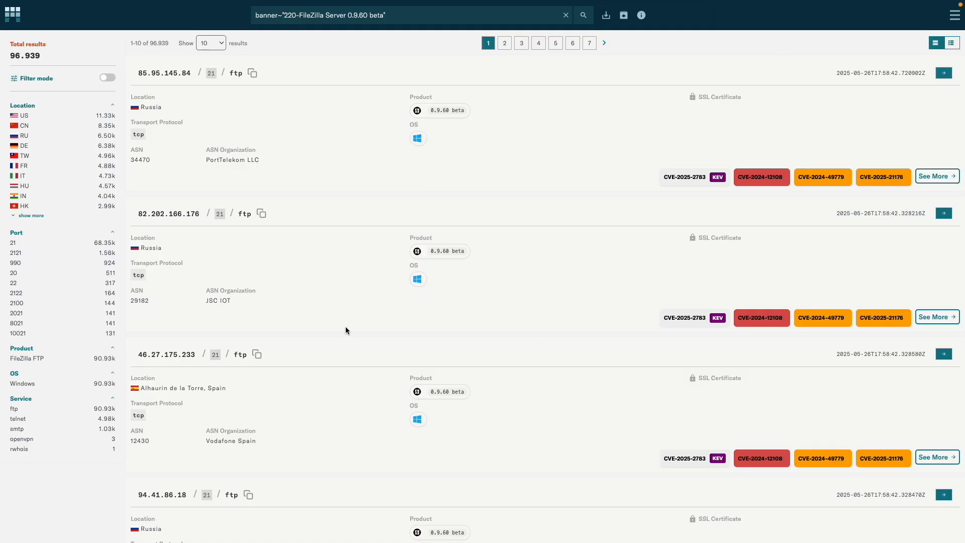
{"action": "mouse_move", "coordinate": [356, 296]}
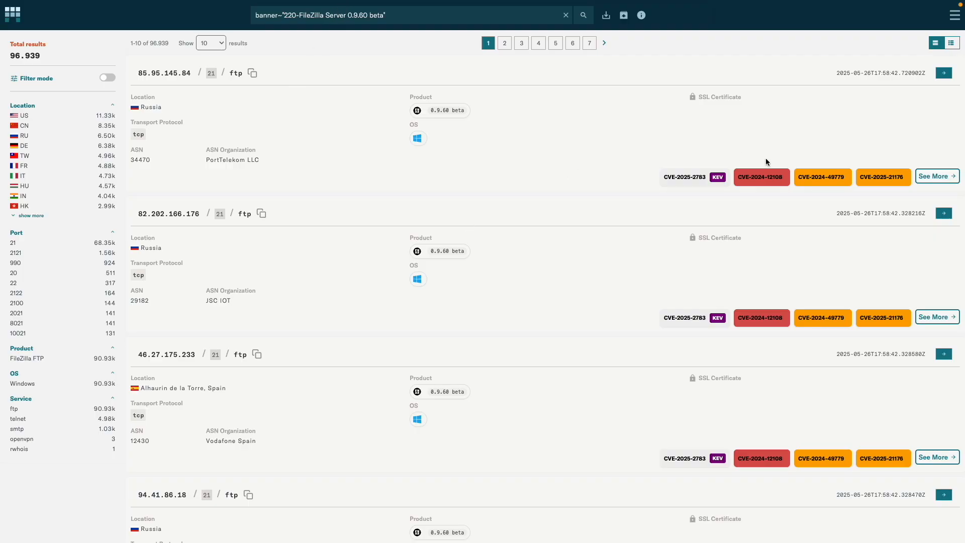
{"action": "mouse_move", "coordinate": [451, 121]}
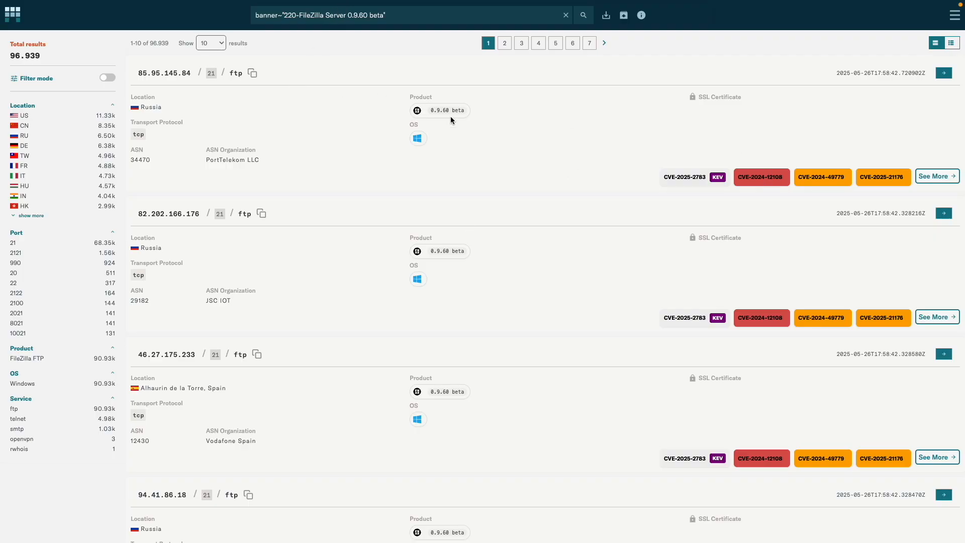
{"action": "mouse_move", "coordinate": [400, 96]}
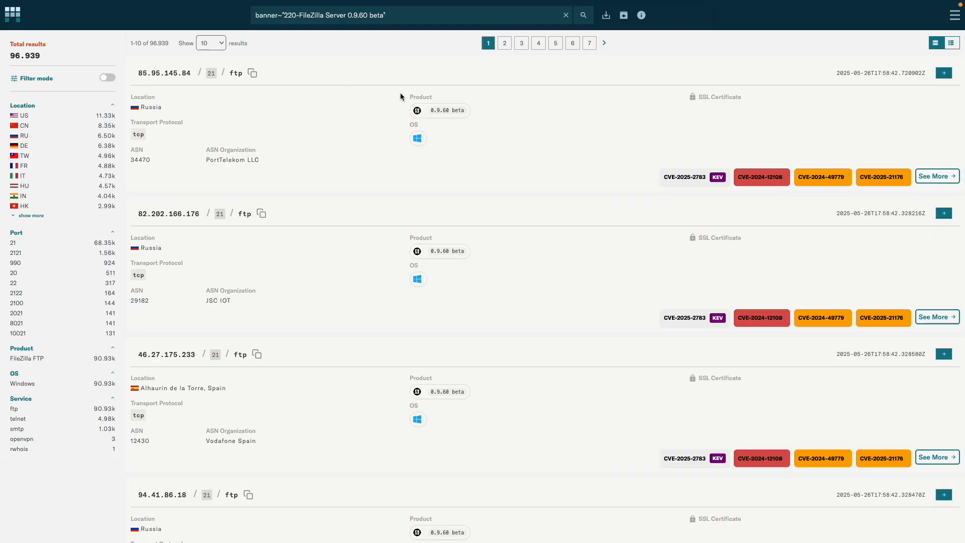
{"action": "mouse_move", "coordinate": [609, 20]}
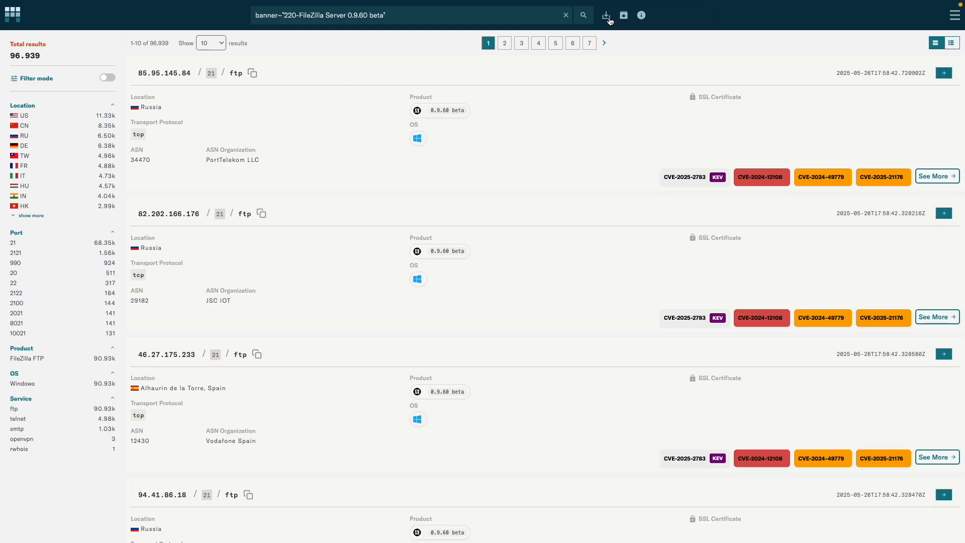
{"action": "left_click", "coordinate": [606, 14]}
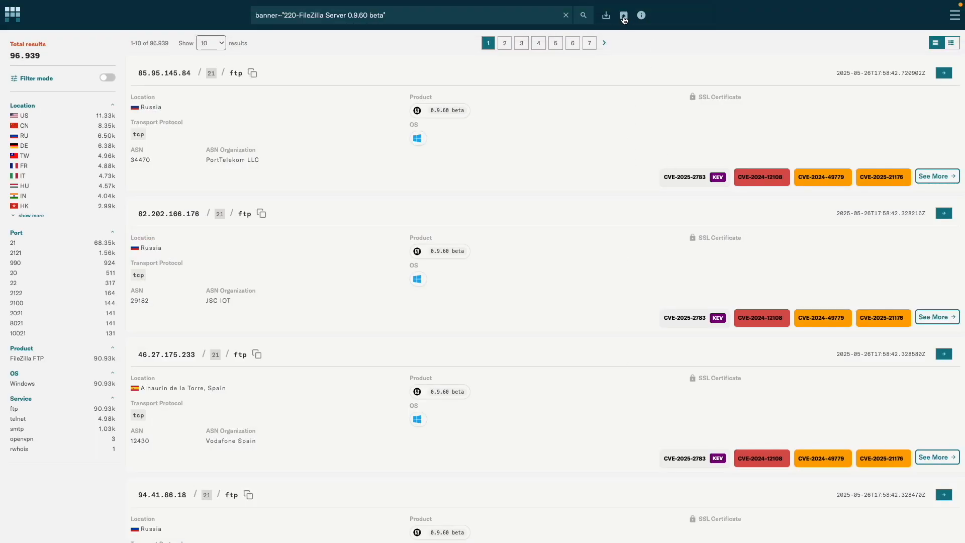
{"action": "left_click", "coordinate": [623, 14]}
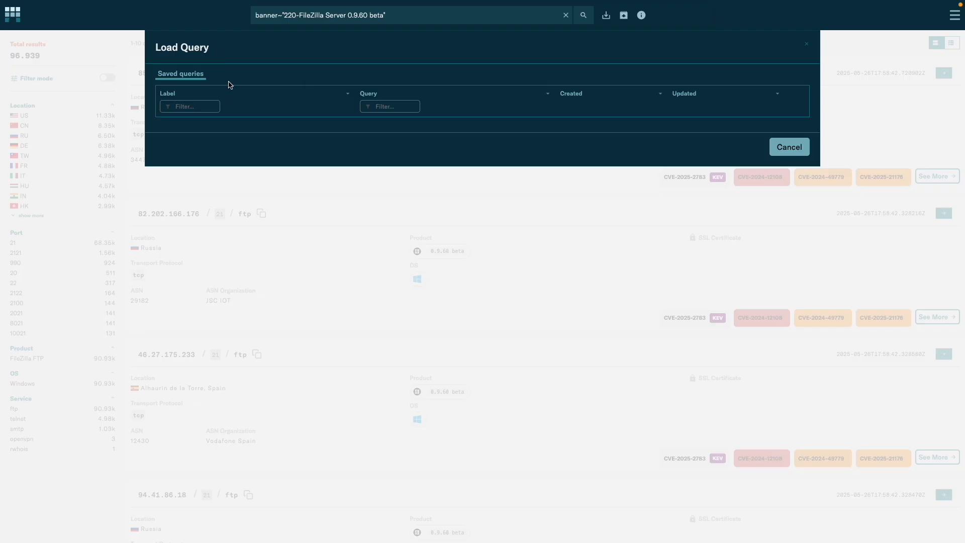
{"action": "mouse_move", "coordinate": [659, 28]}
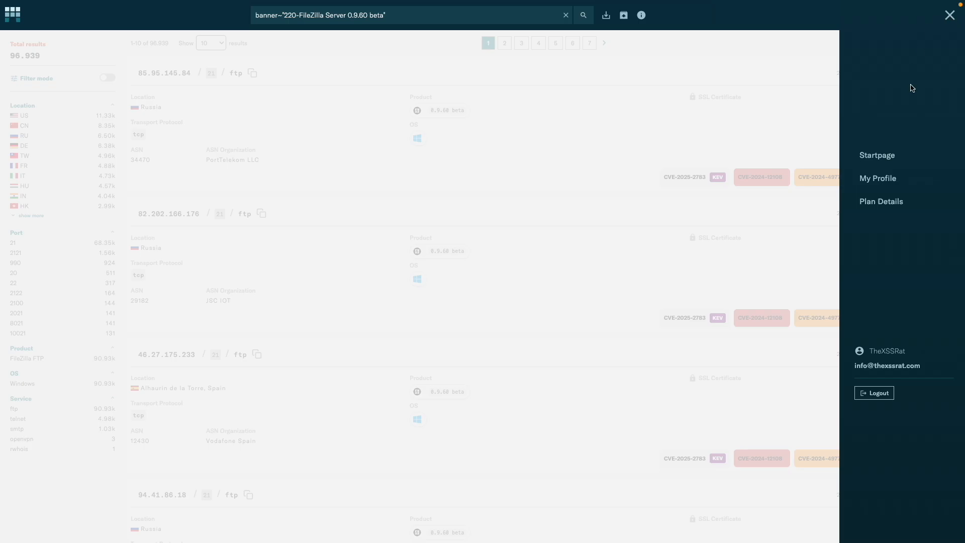
{"action": "left_click", "coordinate": [948, 14]}
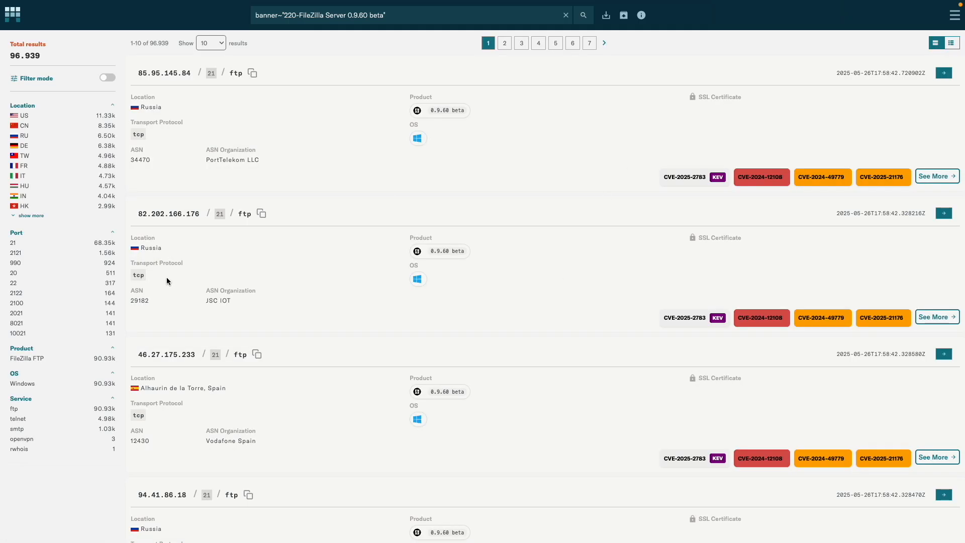
{"action": "mouse_move", "coordinate": [516, 94]}
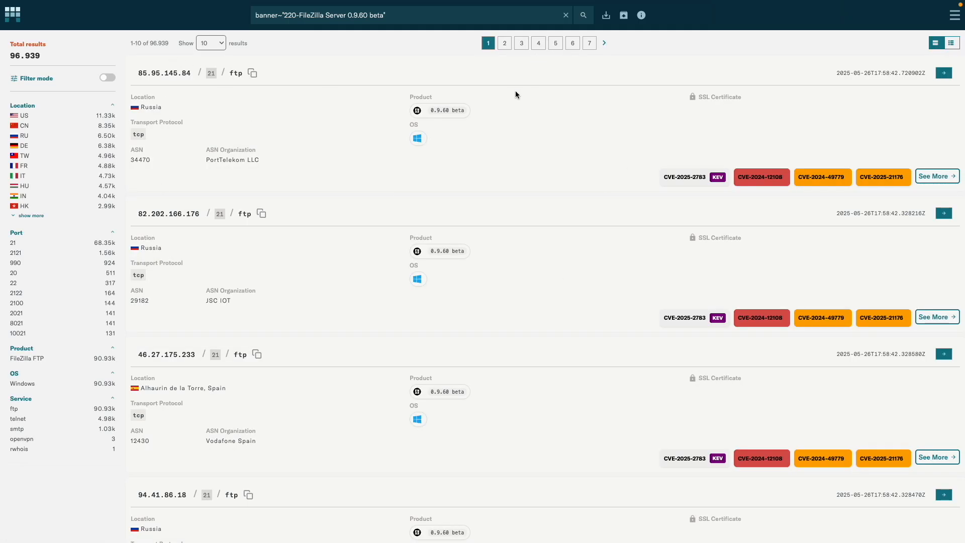
{"action": "mouse_move", "coordinate": [137, 149]}
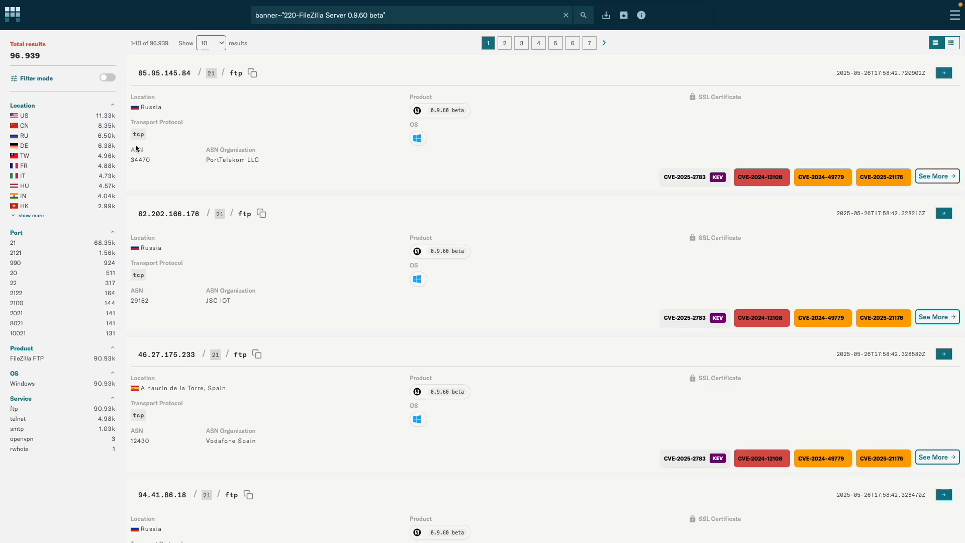
{"action": "mouse_move", "coordinate": [38, 117]}
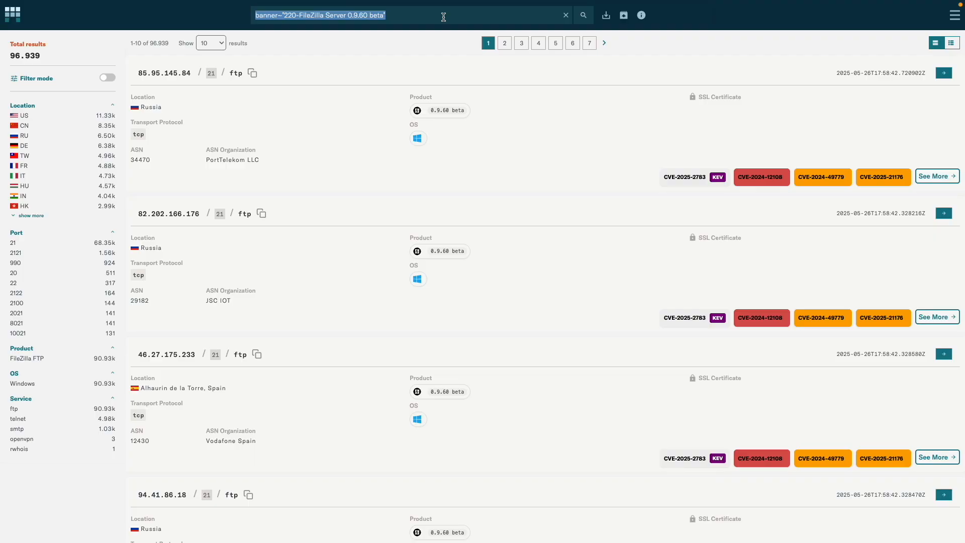
{"action": "mouse_move", "coordinate": [479, 110]}
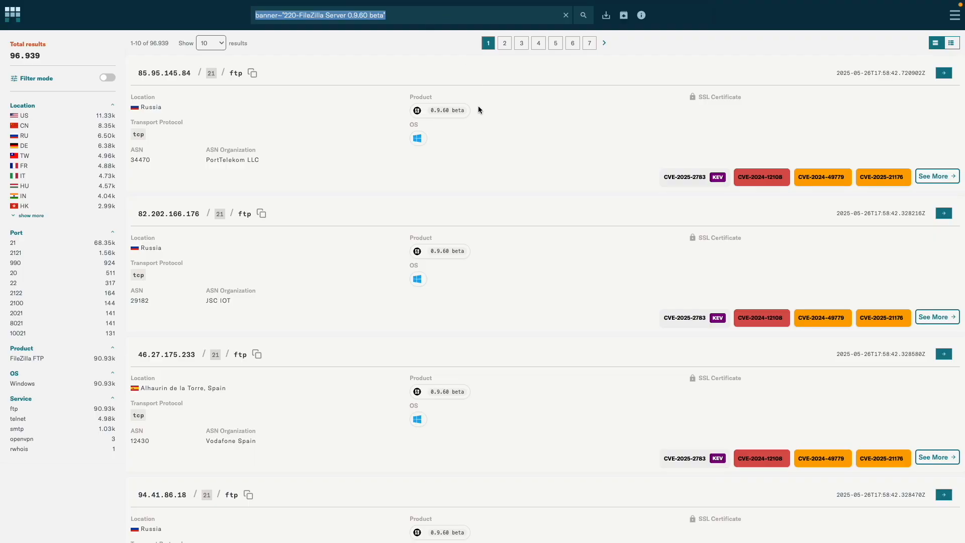
{"action": "mouse_move", "coordinate": [458, 154]}
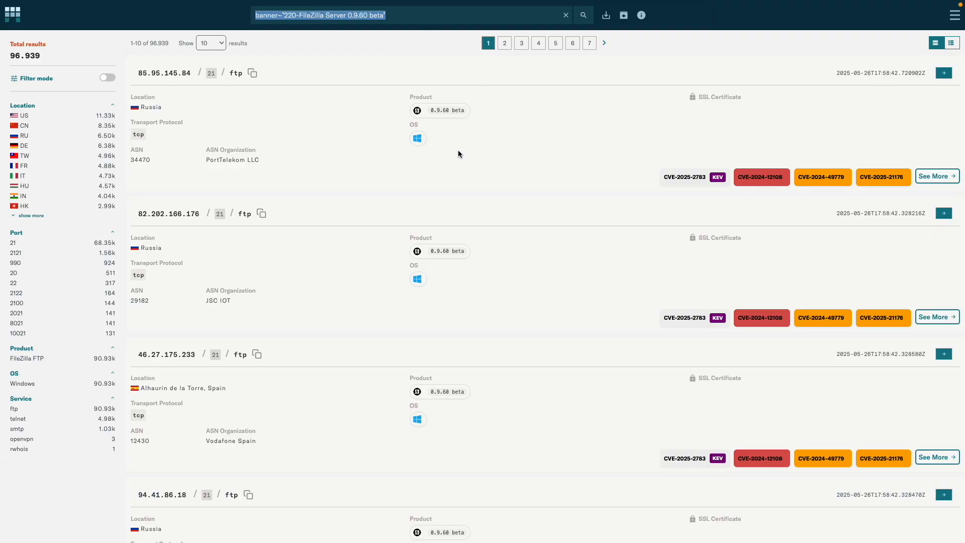
{"action": "mouse_move", "coordinate": [422, 81]}
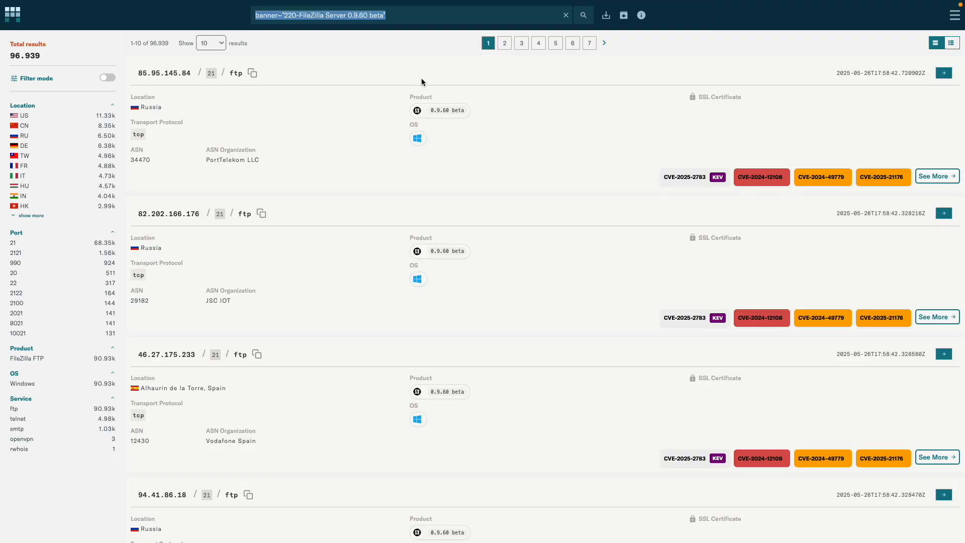
{"action": "mouse_move", "coordinate": [169, 168]}
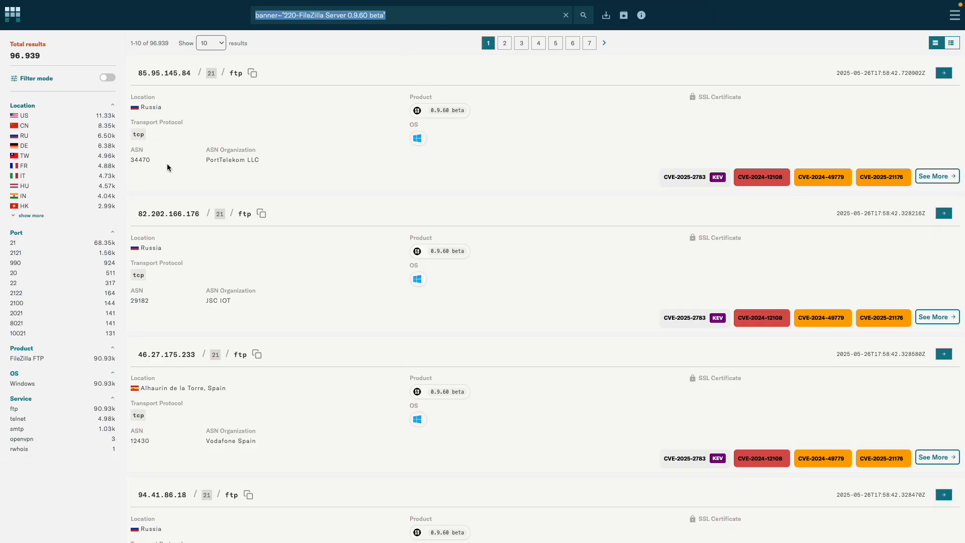
Step: Overwrite the FileZilla banner query, starting a new query with "e"
{"action": "type", "text": "e"}
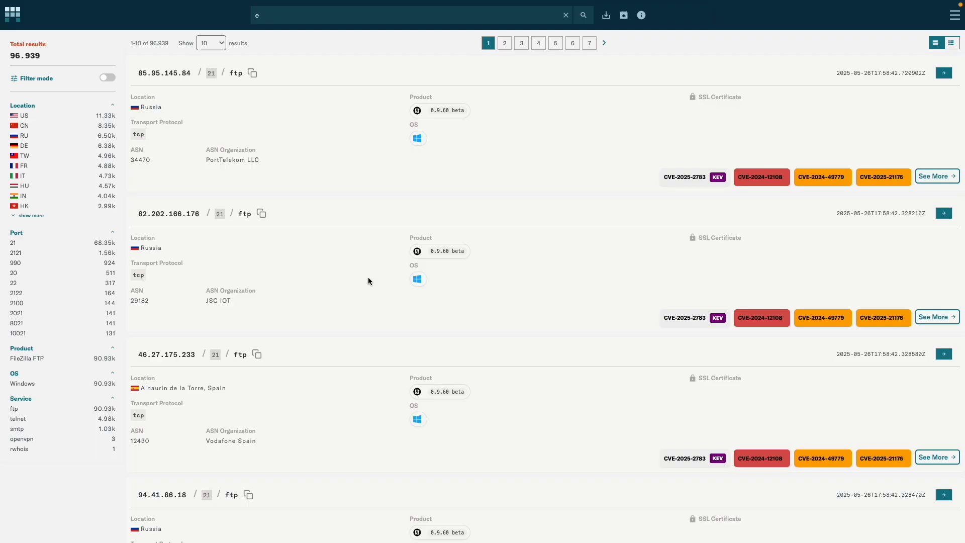
Step: Review Modat's pricing tiers, then view Shodan's Freelancer, Small Business and Corporate plans
{"action": "left_click", "coordinate": [314, 22]}
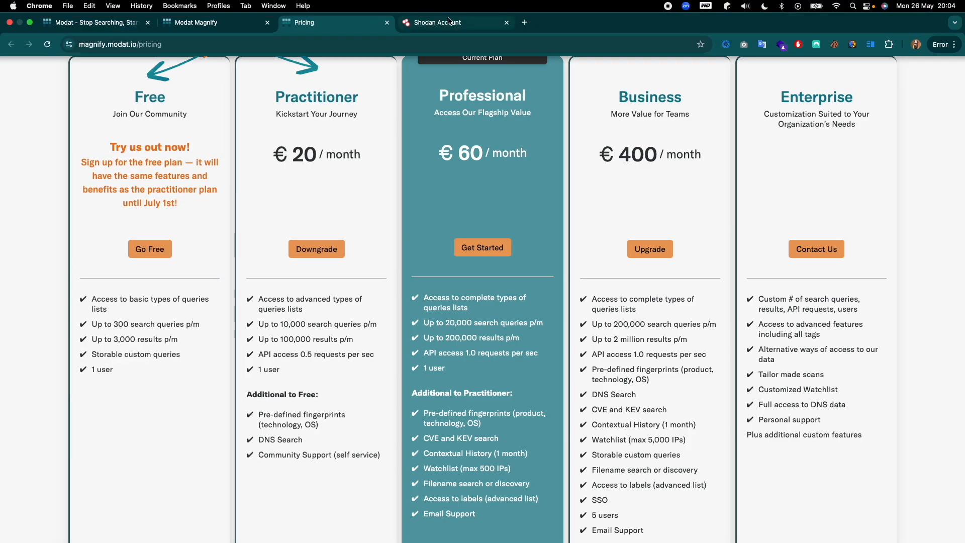
{"action": "left_click", "coordinate": [446, 22]}
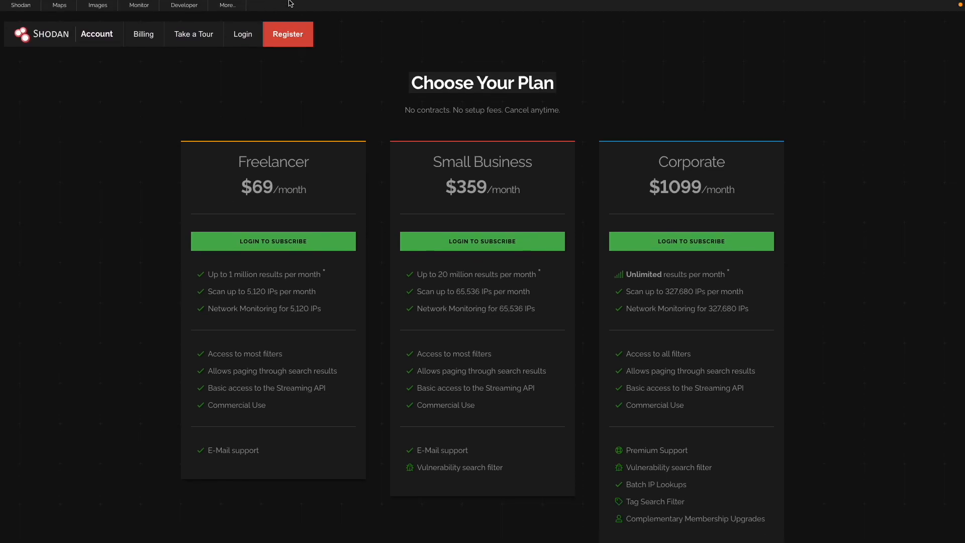